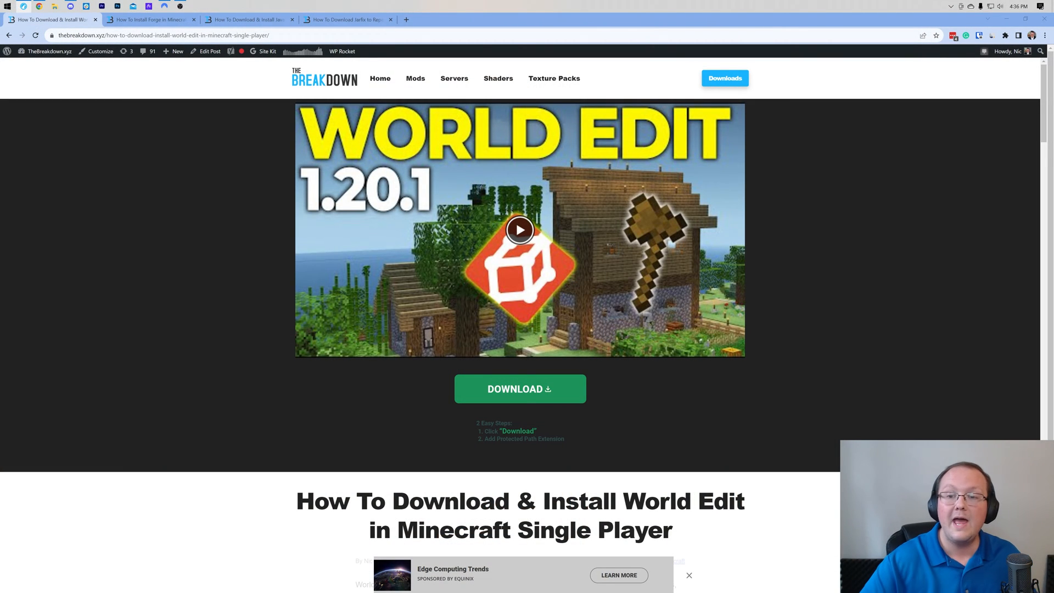
Step: Scroll the World Edit guide and follow its Download WorldEdit link to CurseForge
scroll(down, 3)
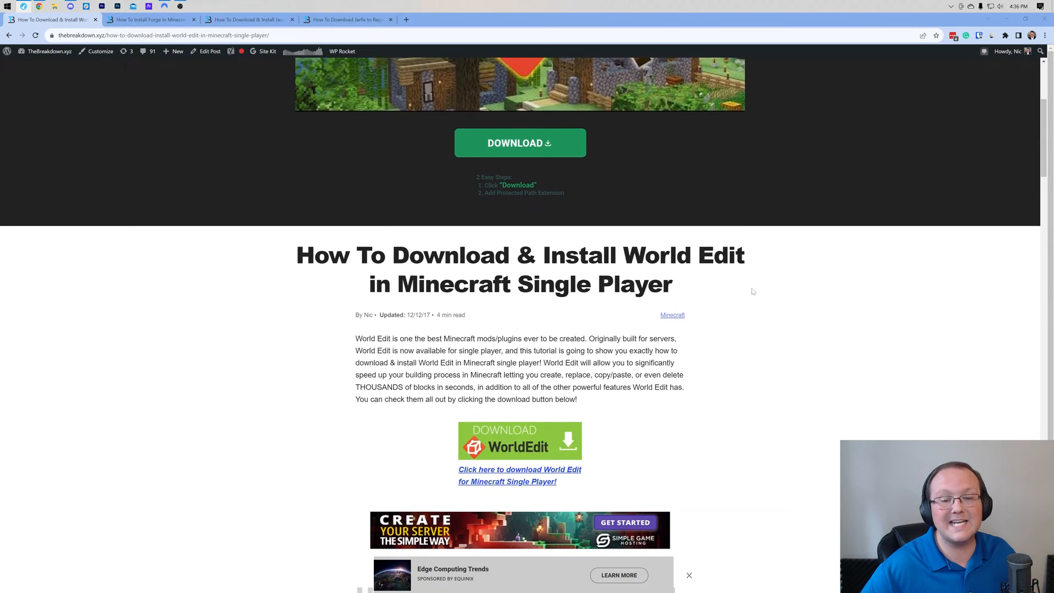
scroll(down, 3)
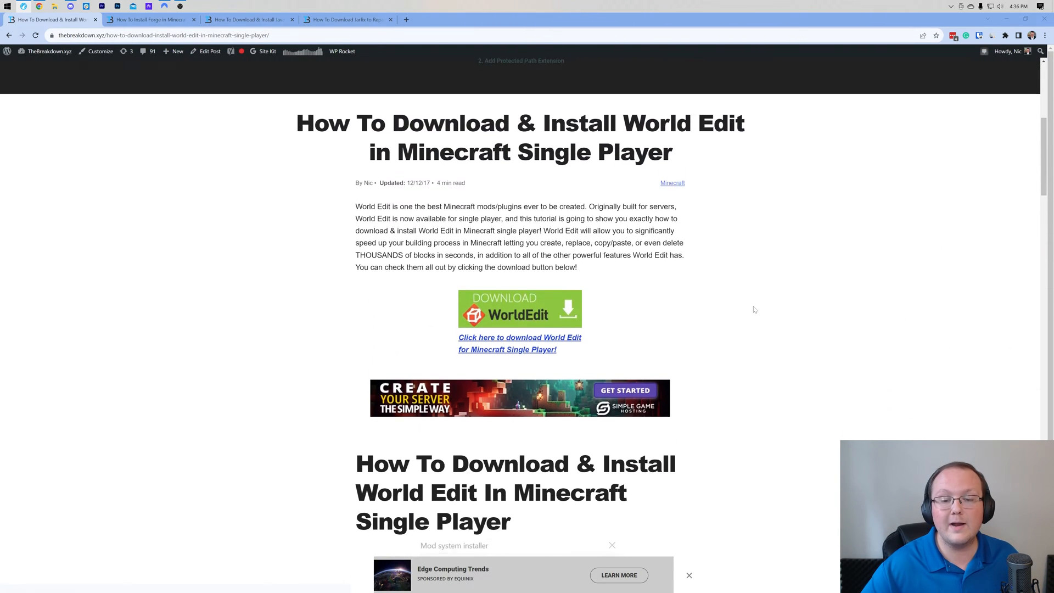
click(518, 309)
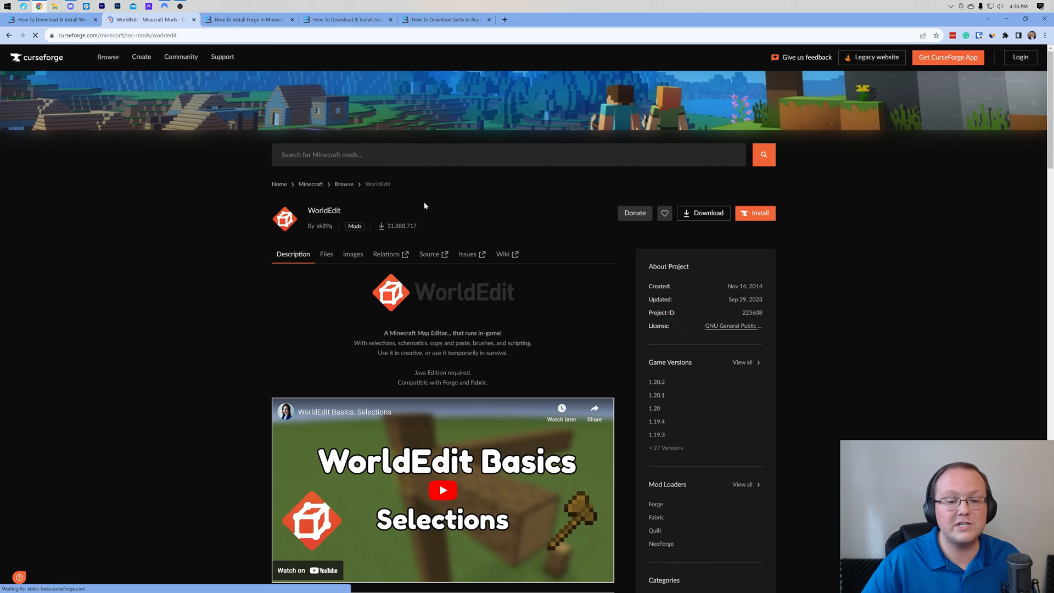
Step: Download the top WorldEdit 7.2.16 file for Minecraft 1.20.2 from the Files list
click(325, 254)
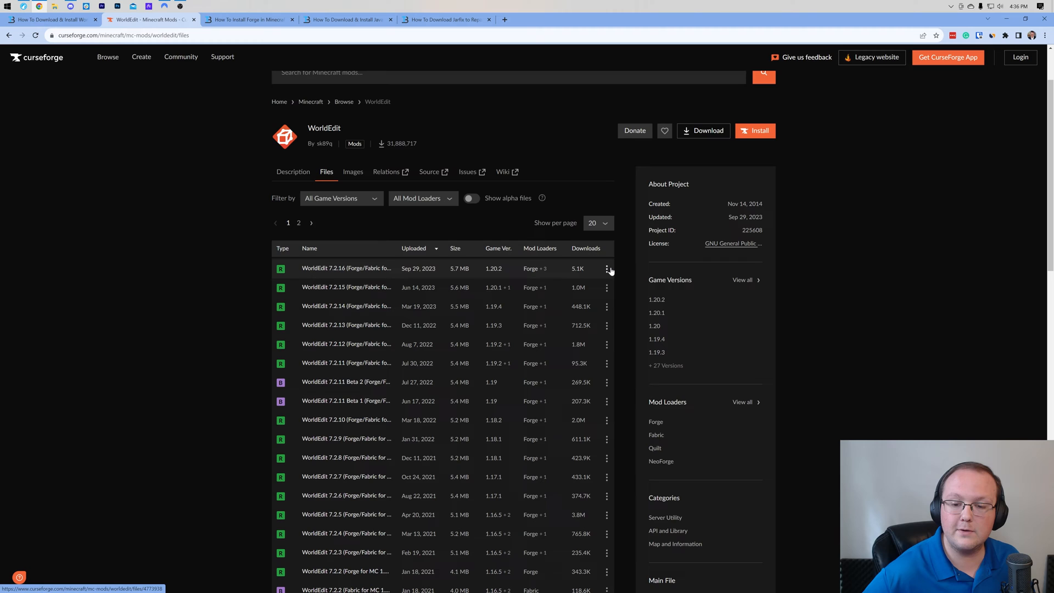
click(605, 268)
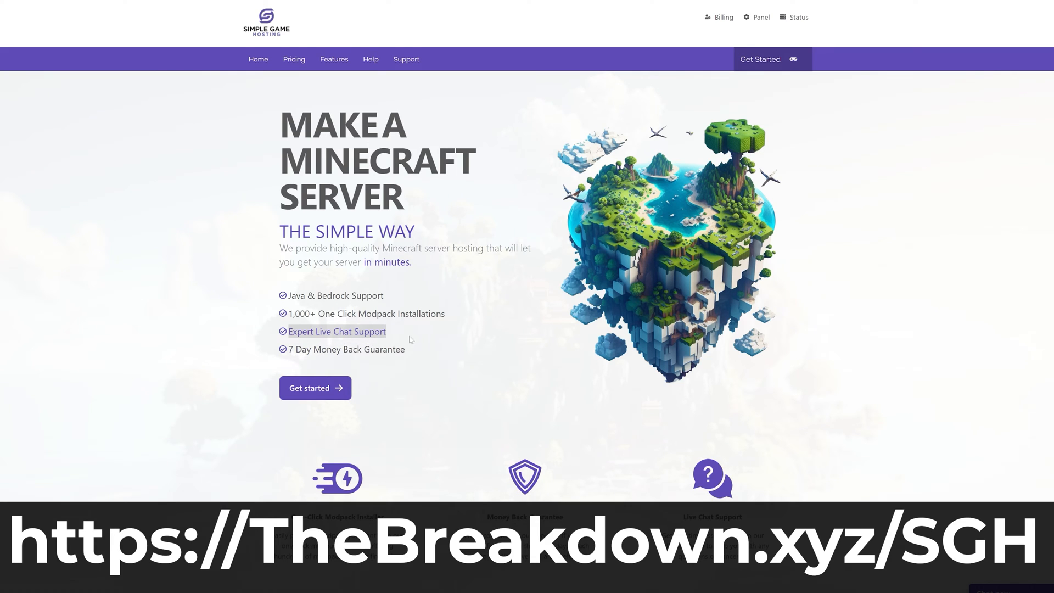
Step: Select DawnCraft 1.27_hf in the Modpacks panel and install it
scroll(down, 3)
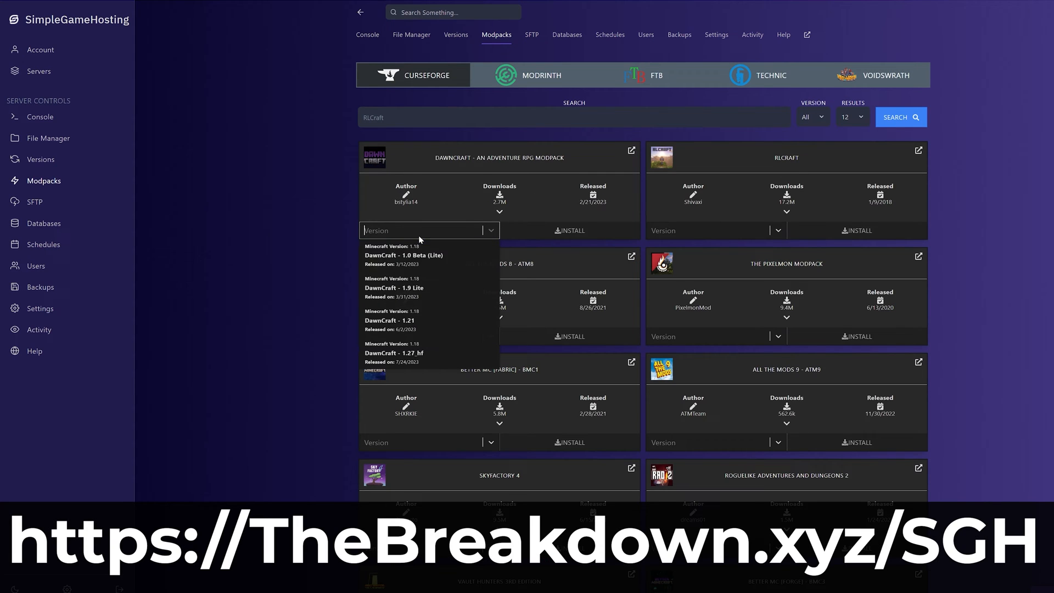
click(393, 353)
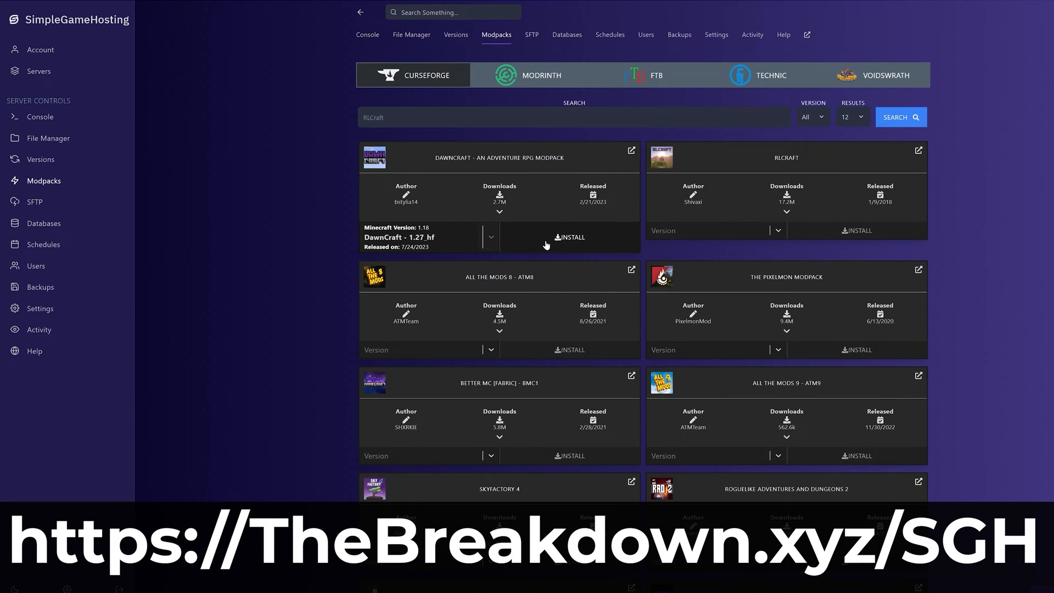
click(571, 237)
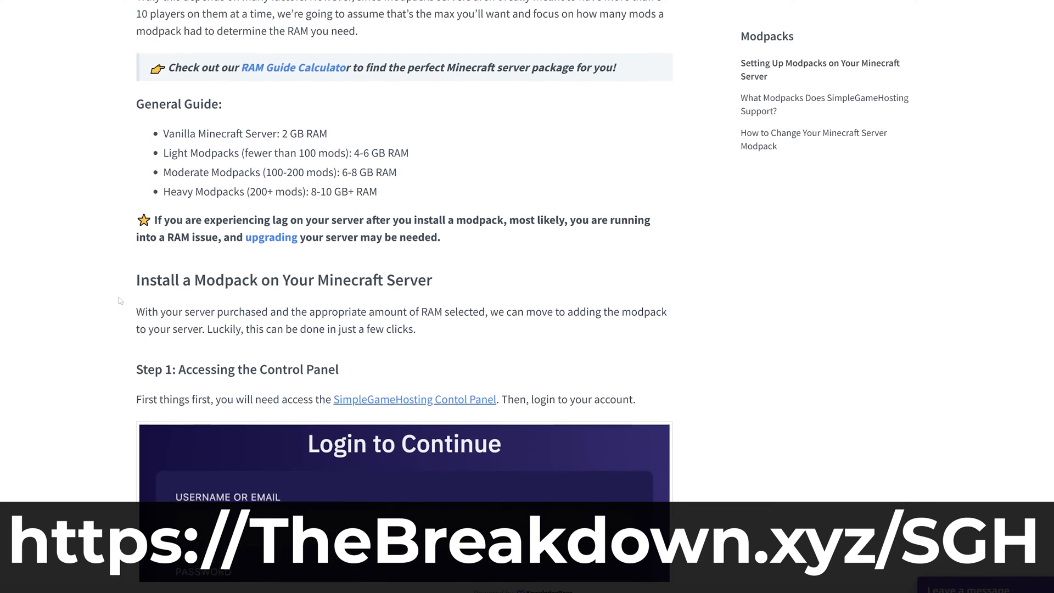
scroll(down, 3)
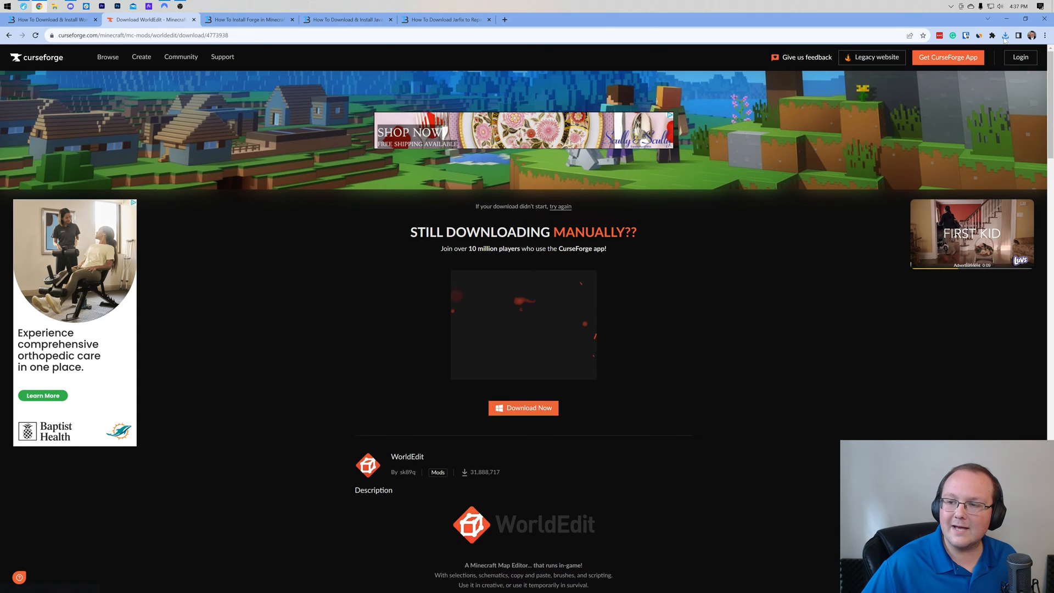
Step: Leave the WorldEdit download page for the How To Install Forge guide tab
click(1006, 35)
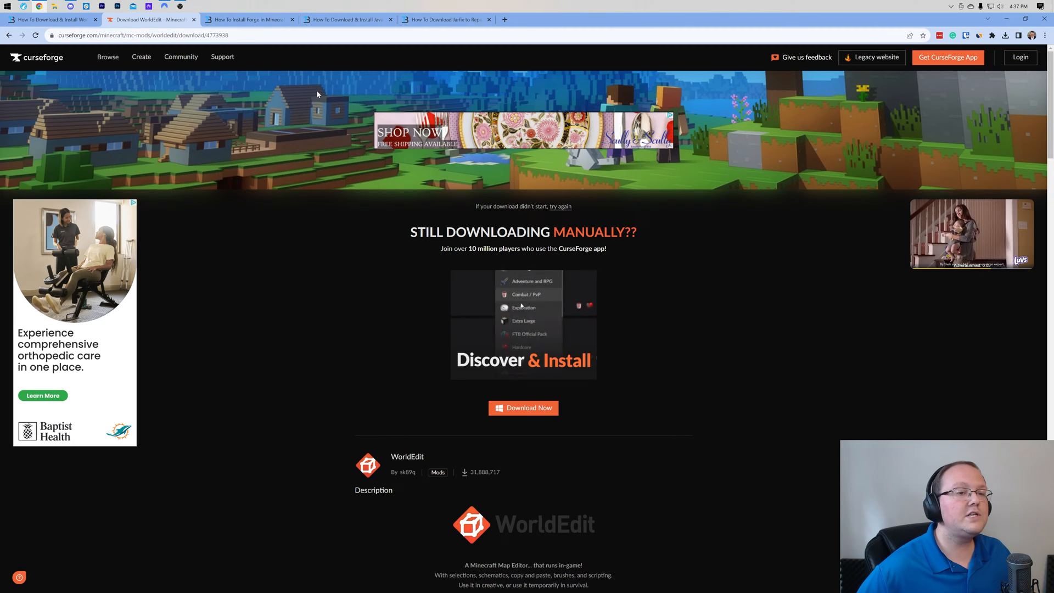
click(249, 19)
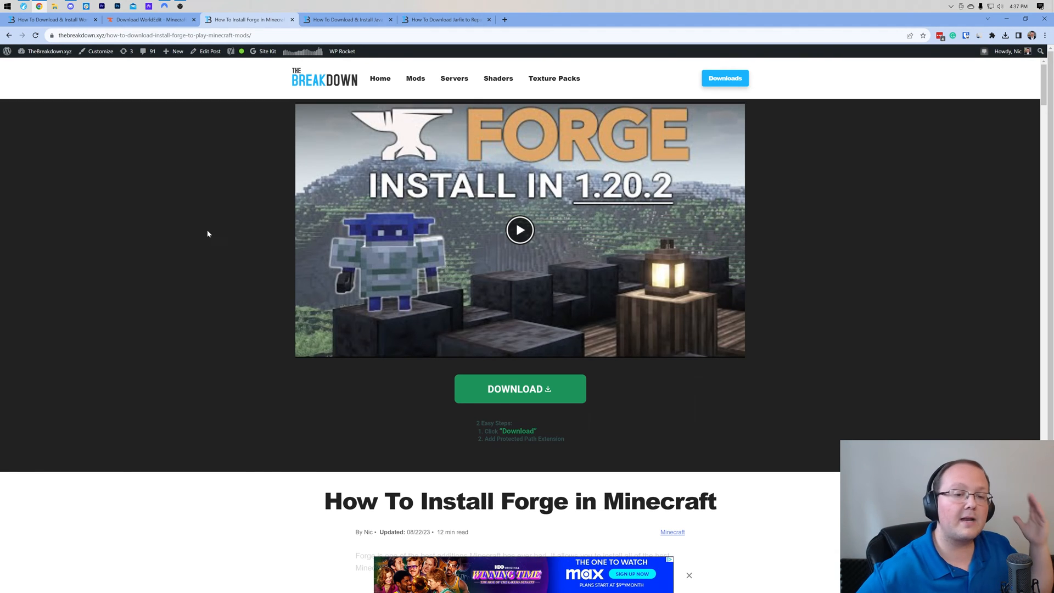
Step: Scroll the Forge install guide and follow its DOWNLOAD button to the Forge site
scroll(down, 3)
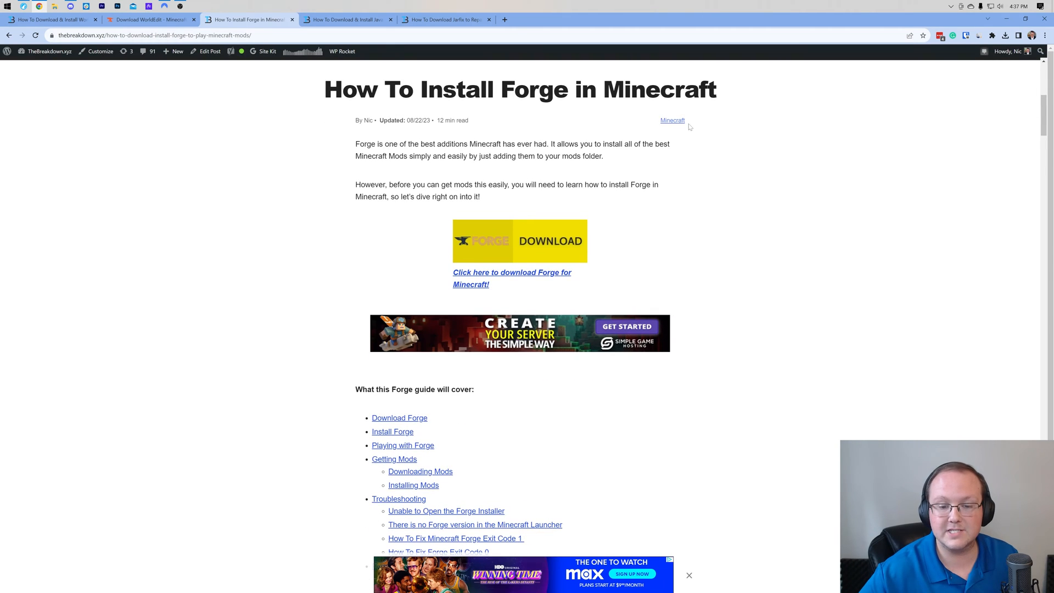
scroll(down, 3)
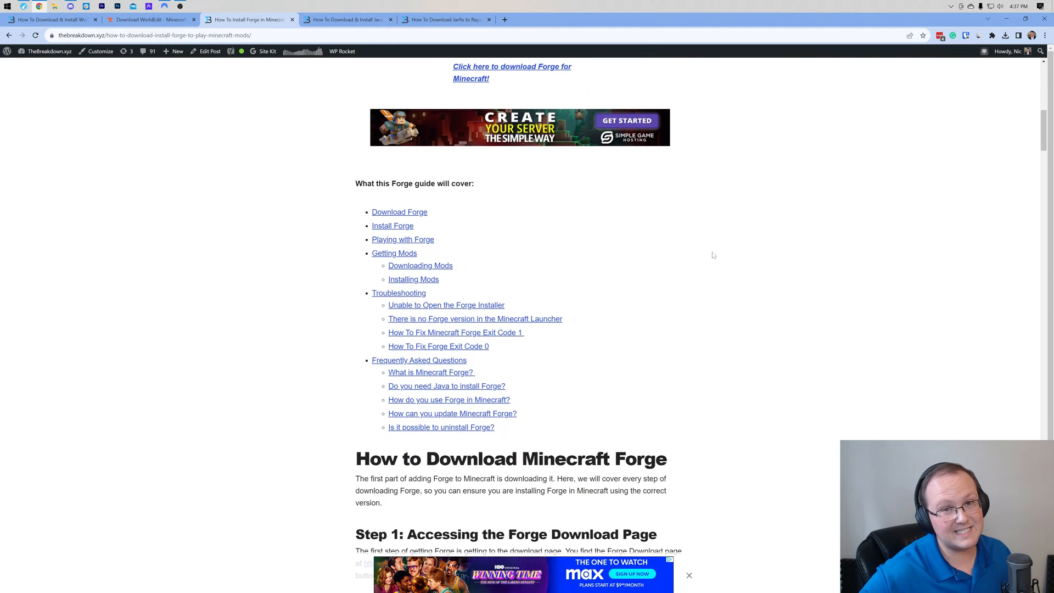
scroll(down, 3)
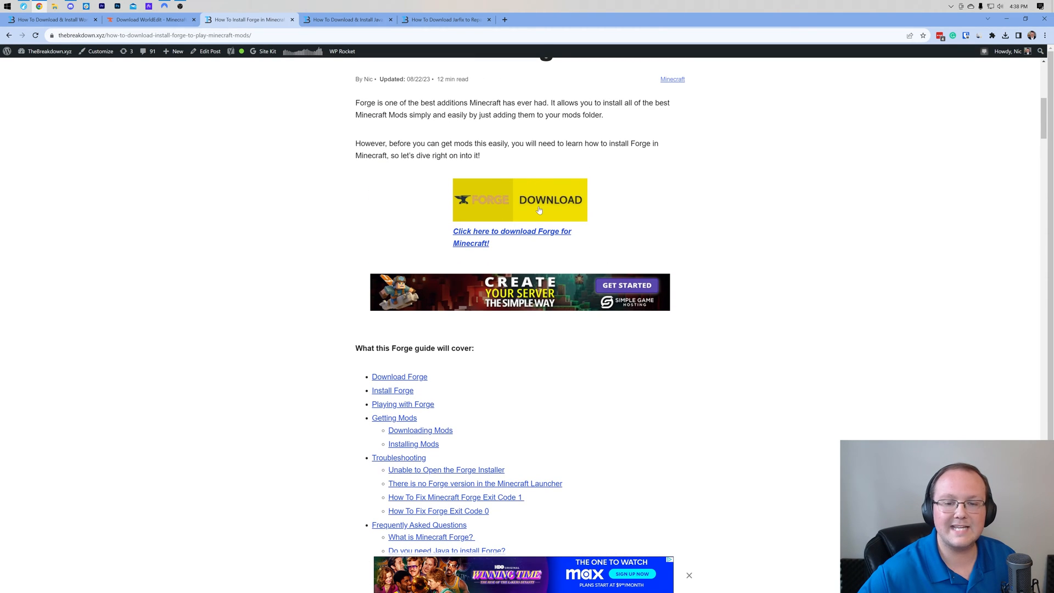
click(550, 200)
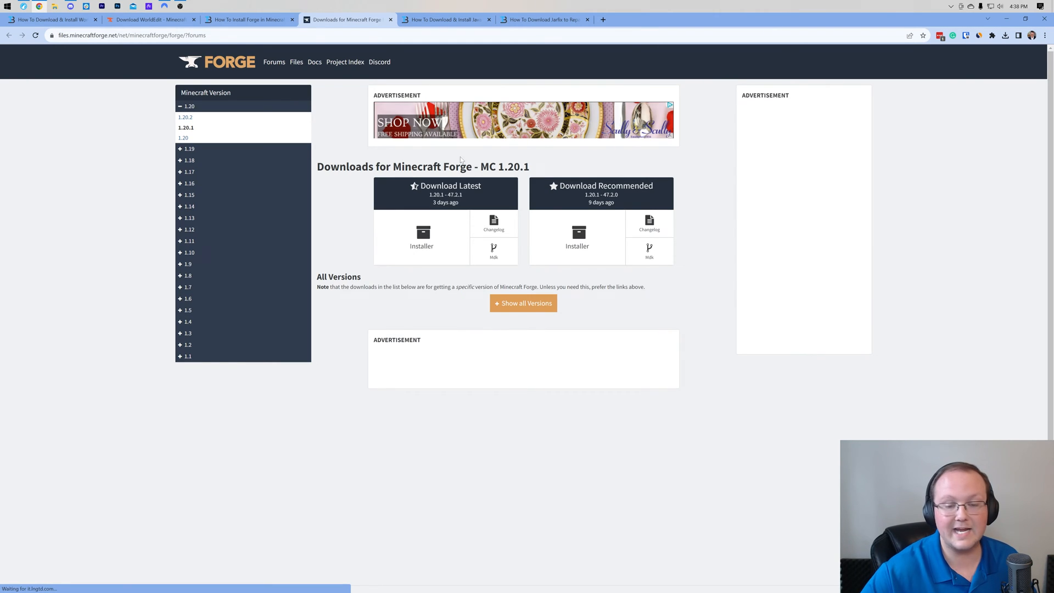
Step: Compare the 1.20.1 and 1.20.2 listings, then download the latest 1.20.2 Forge installer
double_click(513, 166)
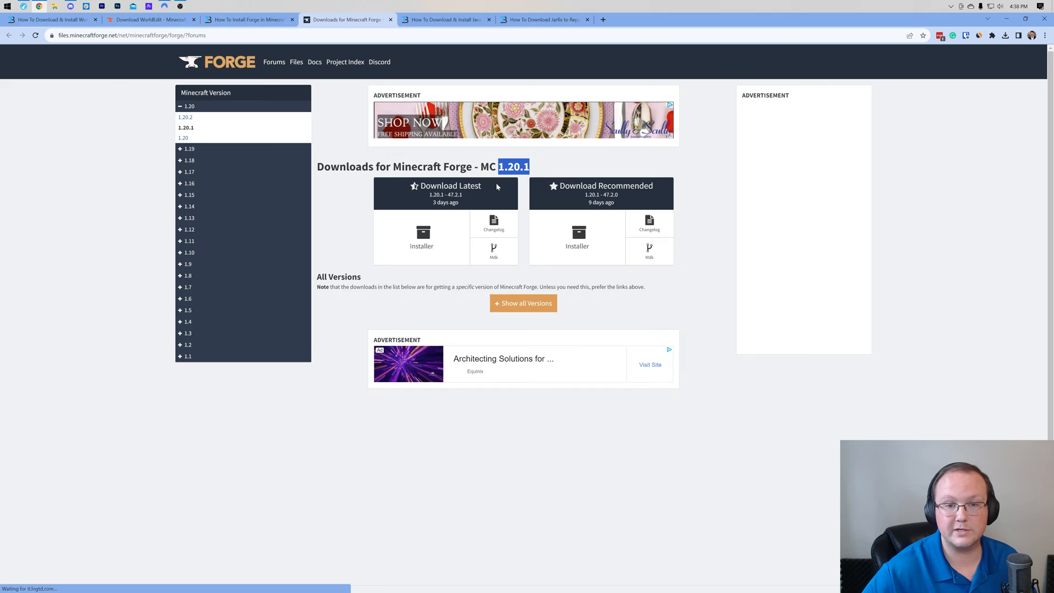
click(189, 106)
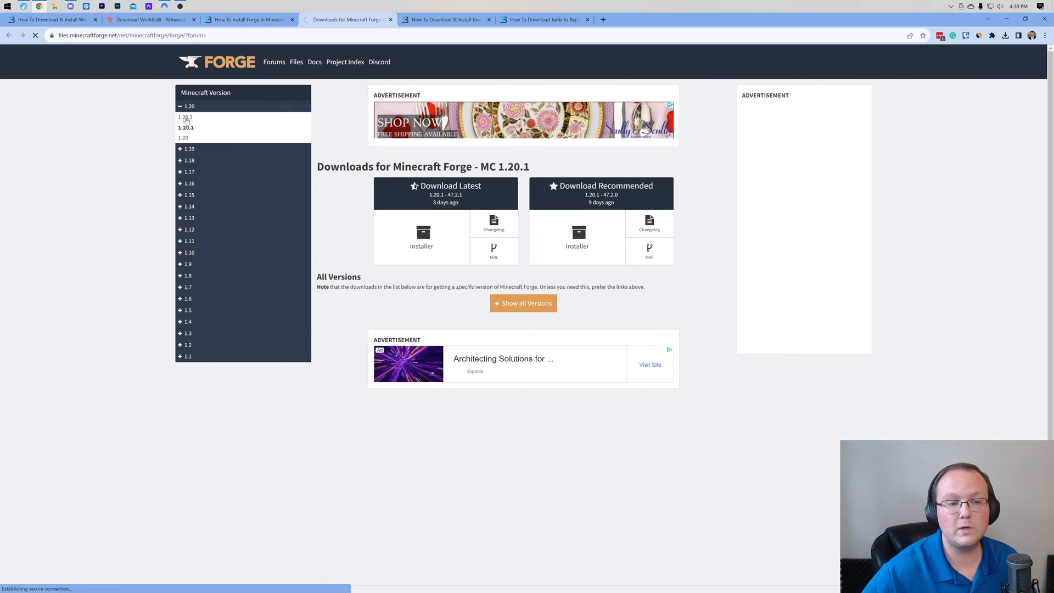
click(185, 116)
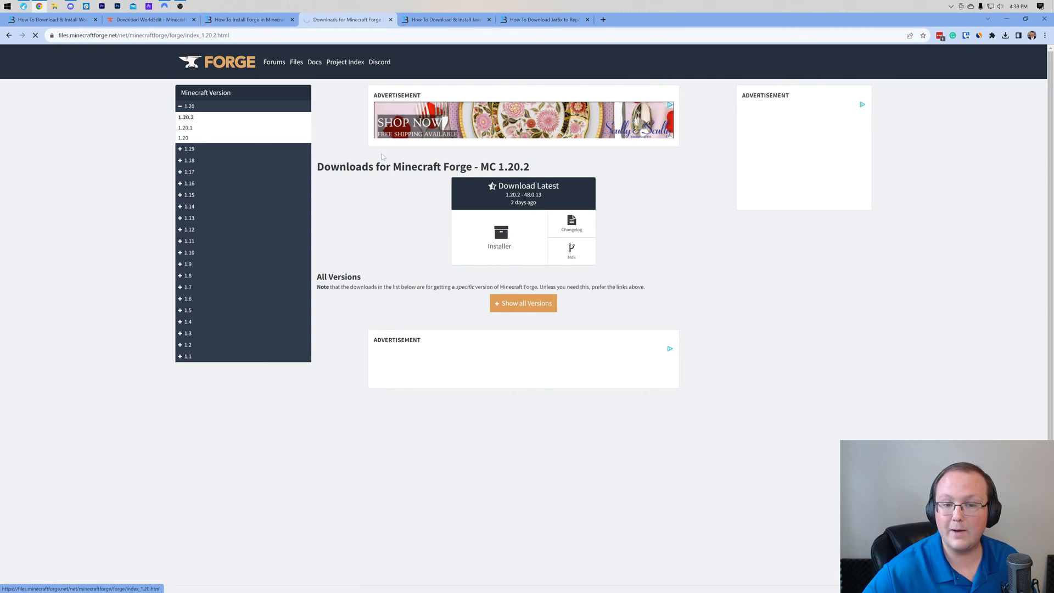
click(185, 127)
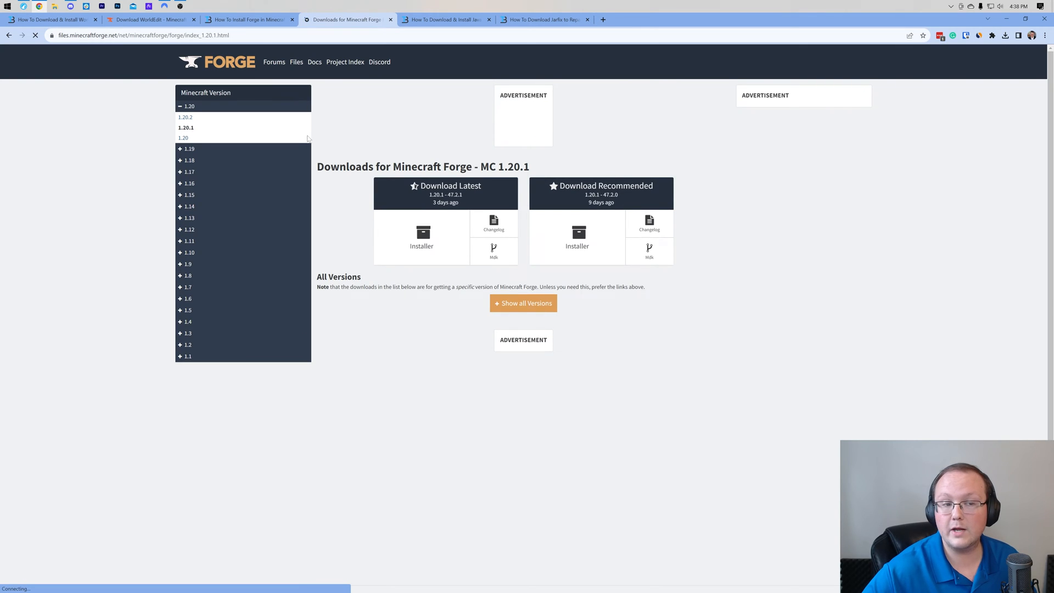
click(185, 117)
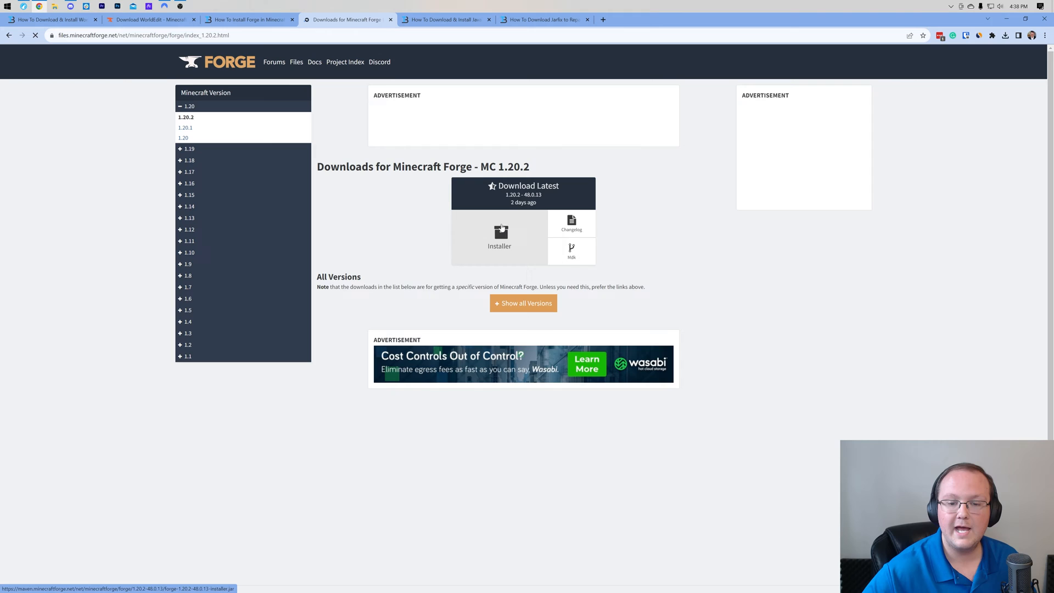
click(499, 235)
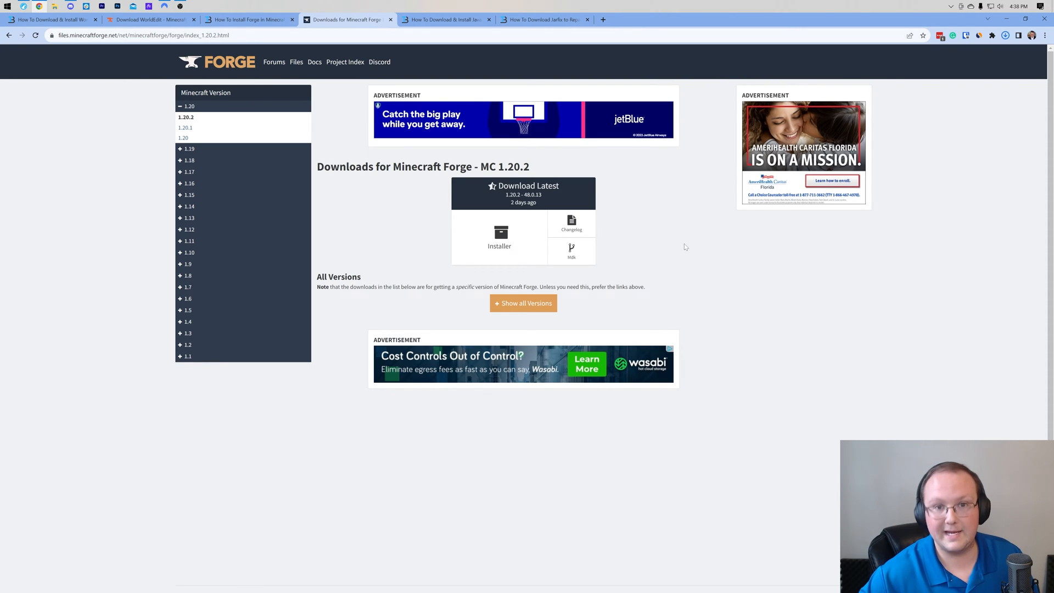
mouse_move(605, 168)
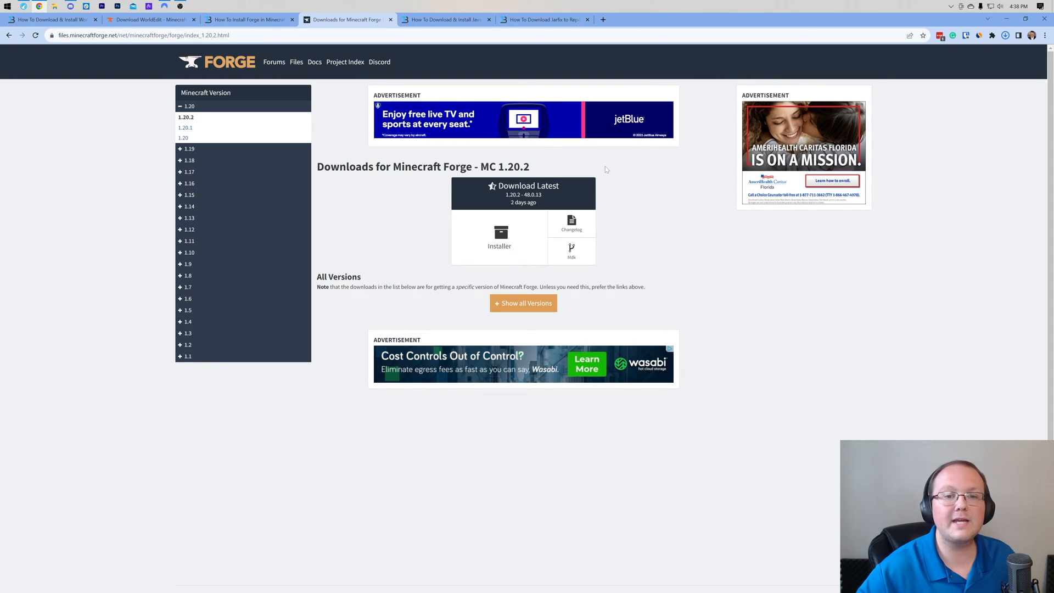
click(443, 18)
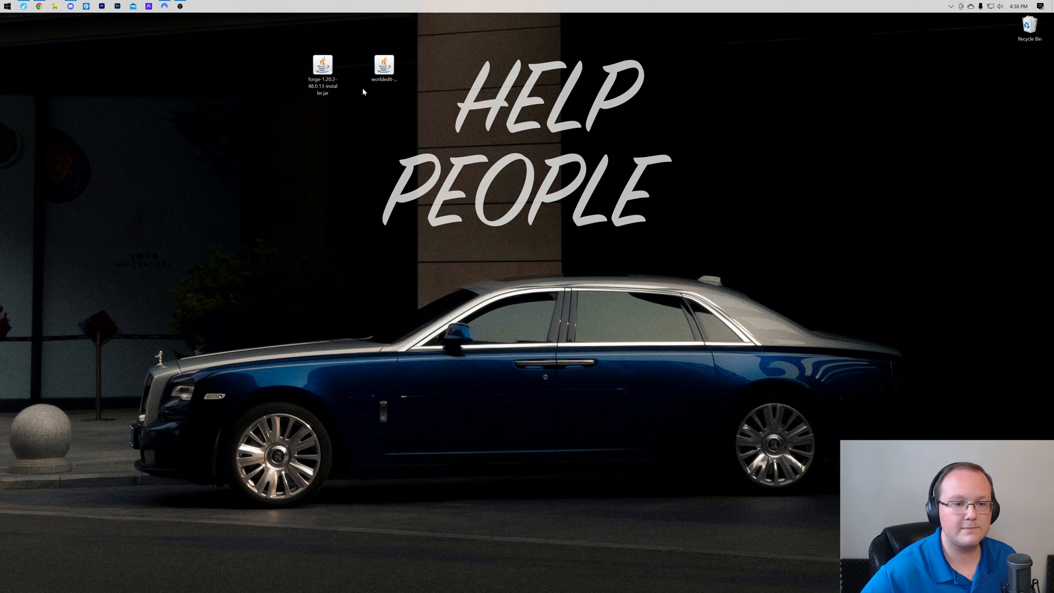
Step: Check the desktop Forge installer's Open with options
right_click(322, 67)
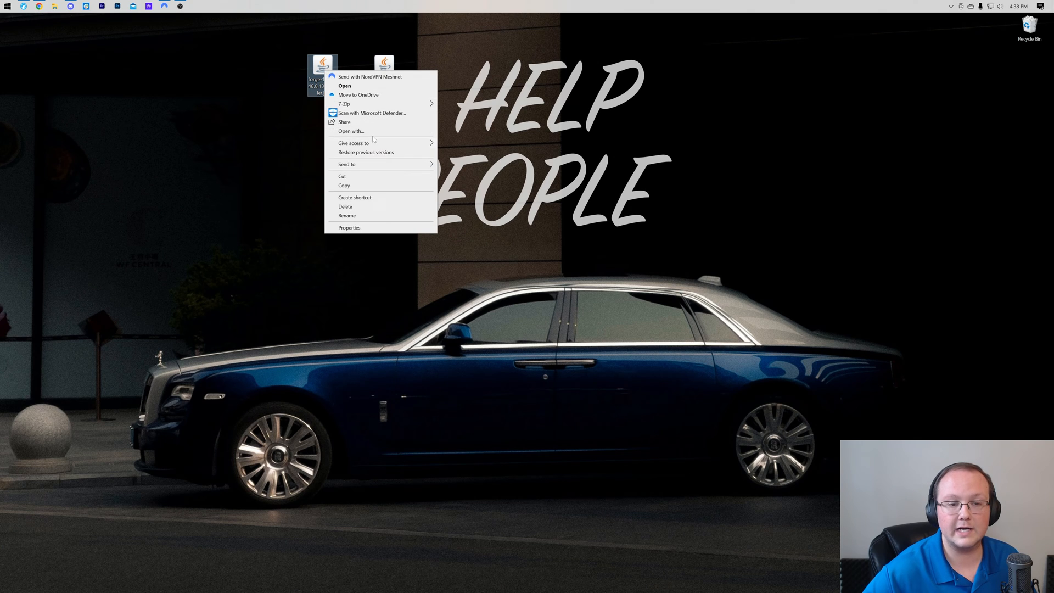
click(344, 85)
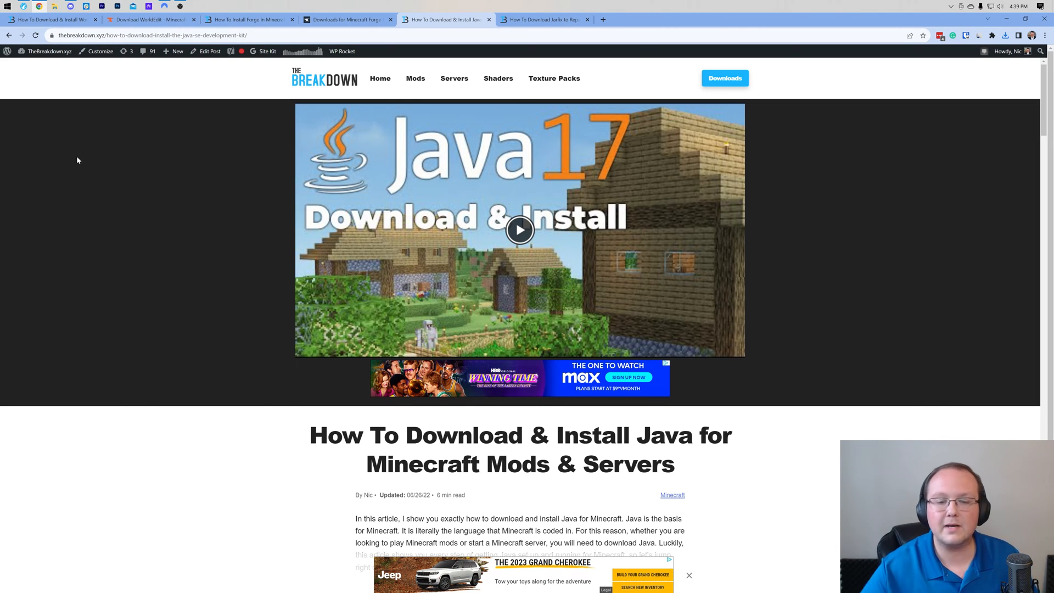
Step: Scroll the Java guide to its download steps, then switch to the Jarfix guide
scroll(down, 3)
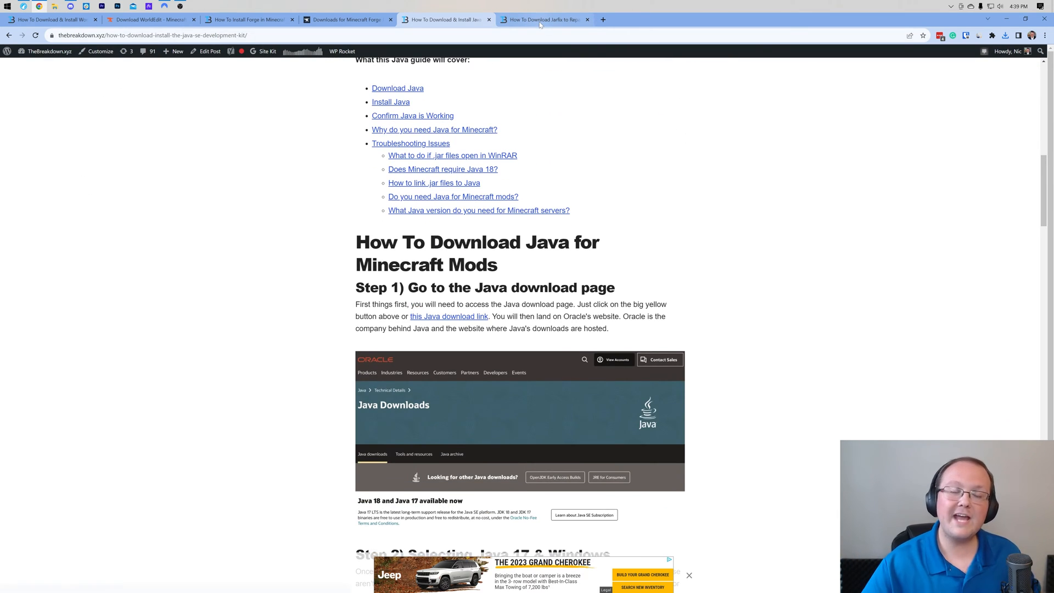
click(541, 18)
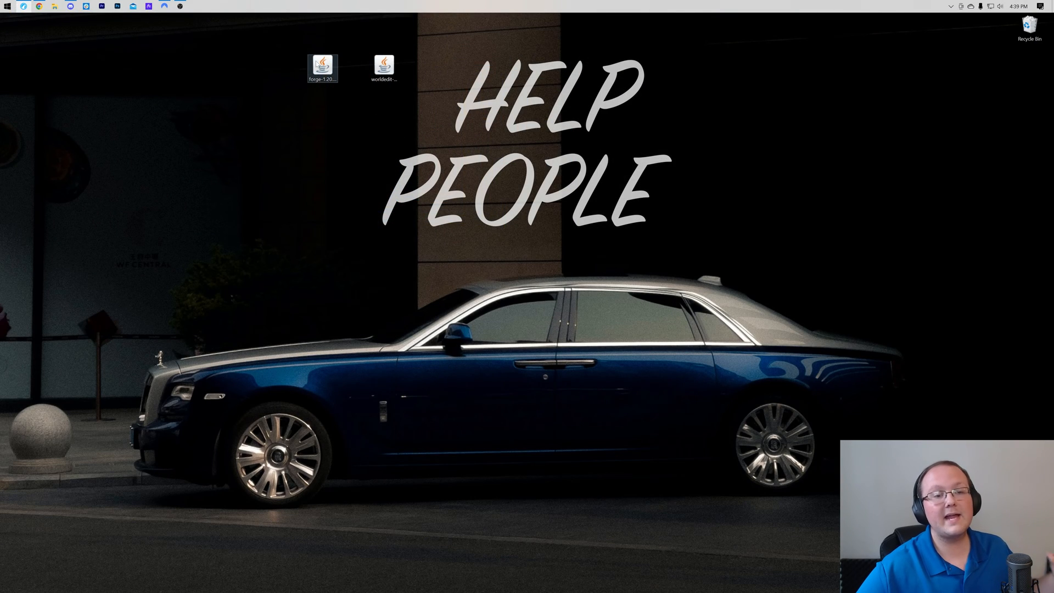
Step: Run the Forge installer and install the 1.20.2-forge-48.0.13 client profile
right_click(322, 67)
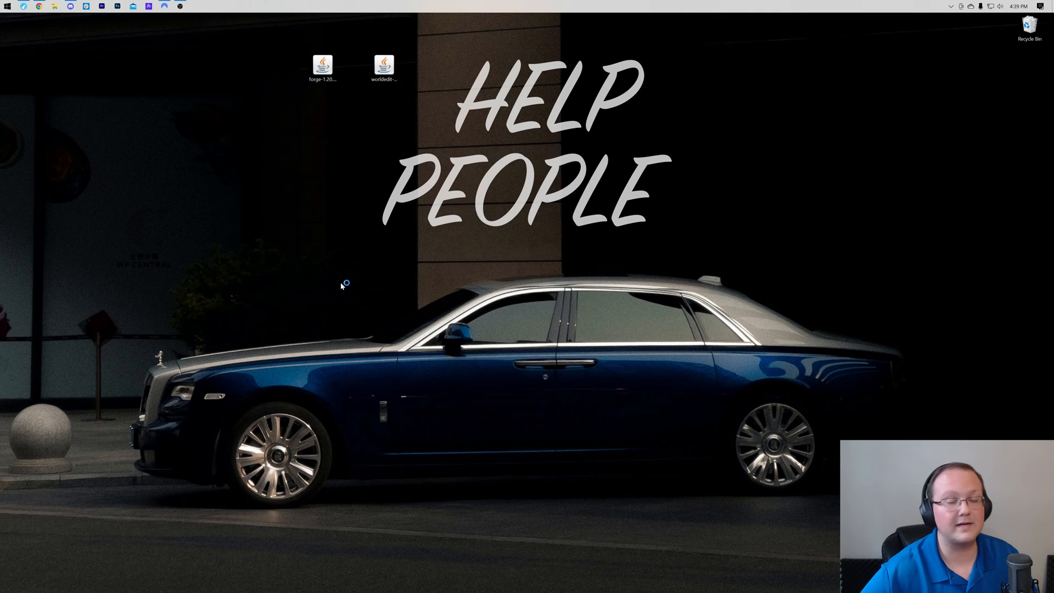
double_click(322, 65)
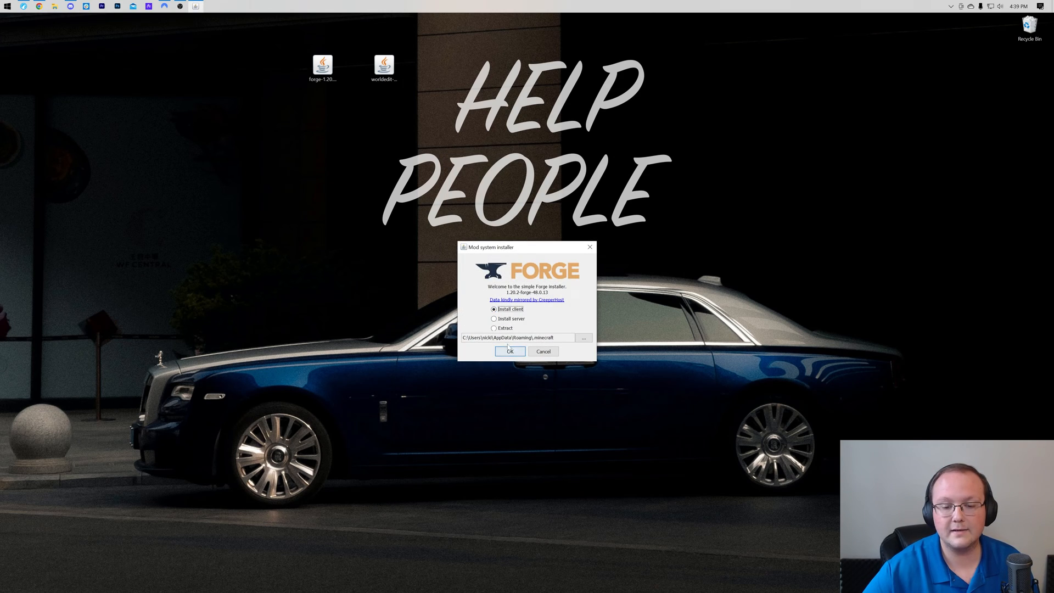
click(509, 351)
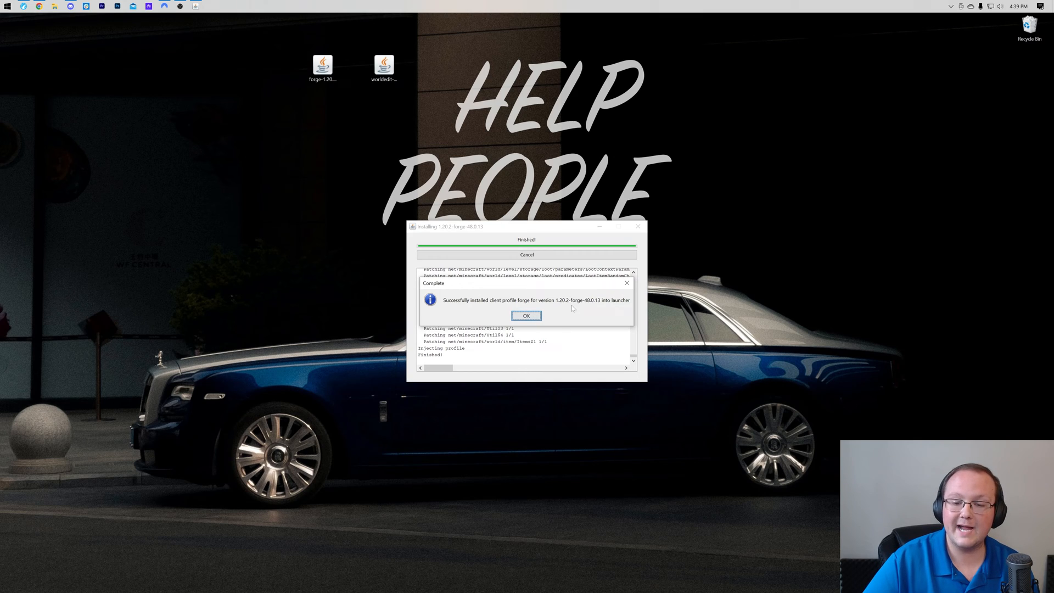
click(526, 316)
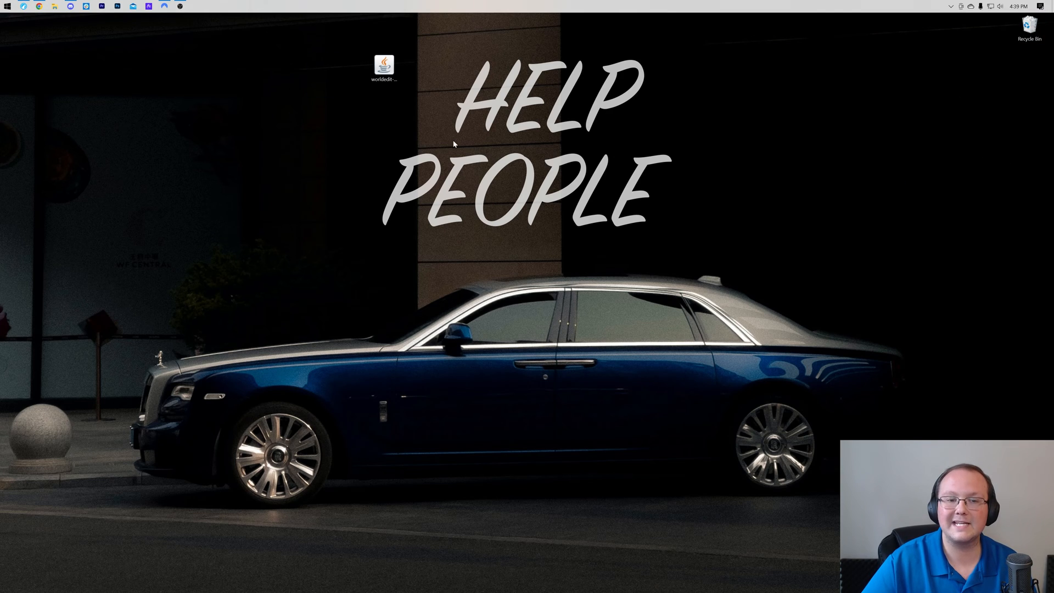
mouse_move(711, 404)
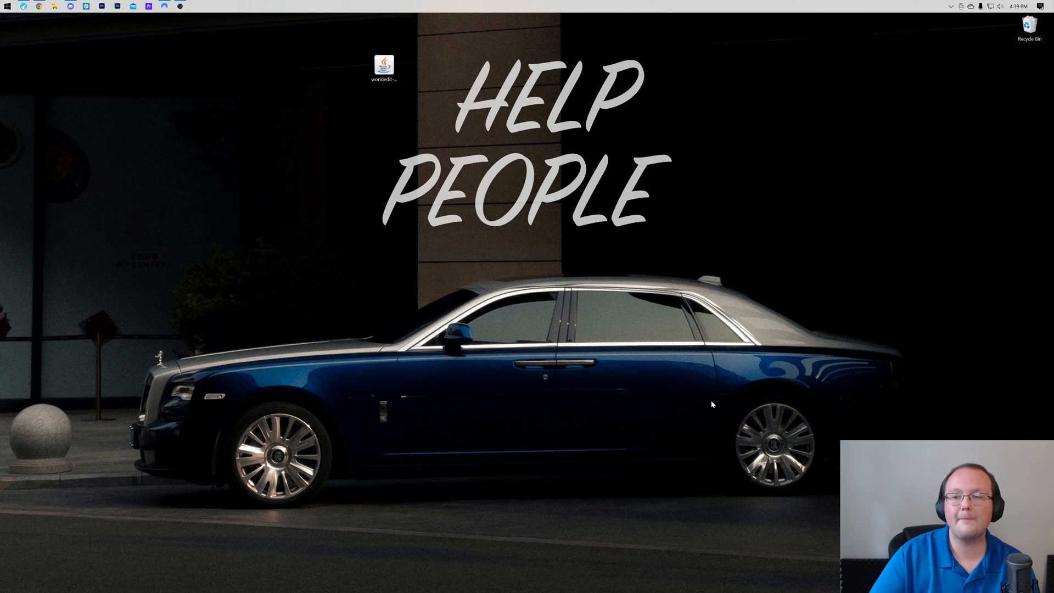
Step: Launch the Minecraft Launcher, dismiss the modded-installation warning, and start a new installation
click(195, 6)
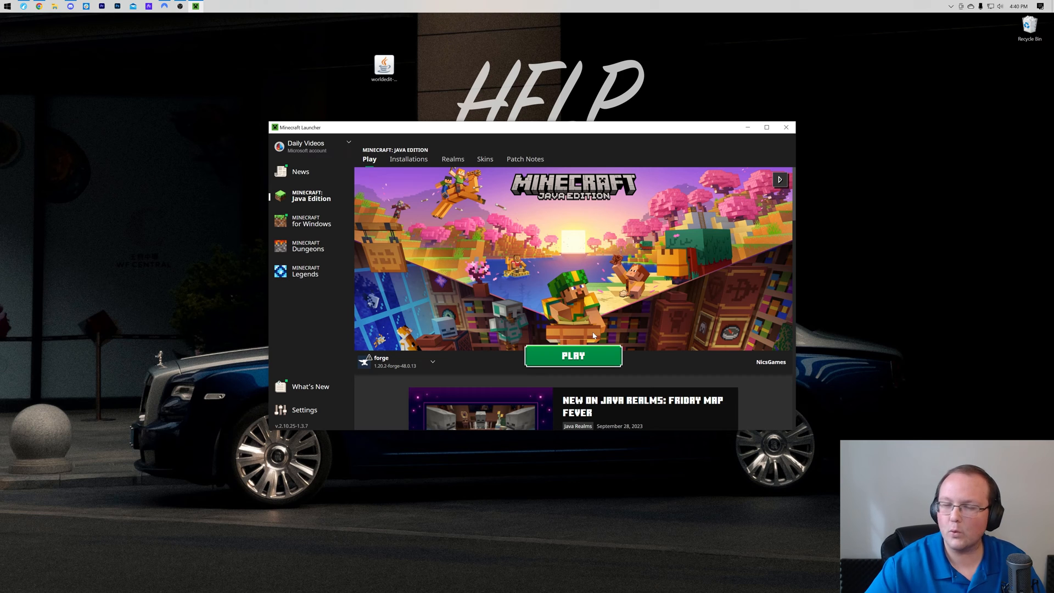
mouse_move(592, 335)
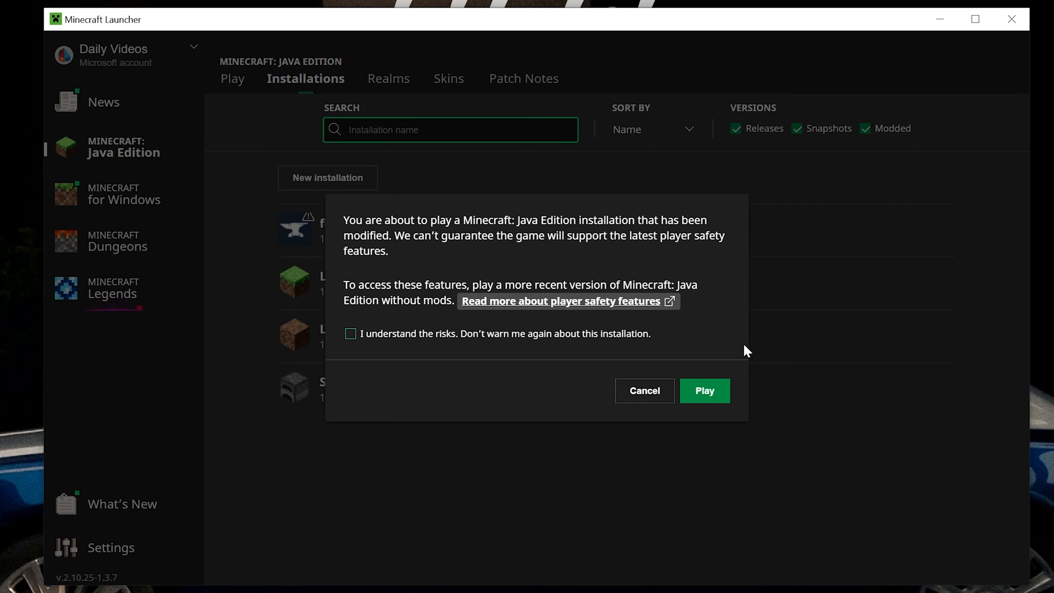
click(643, 390)
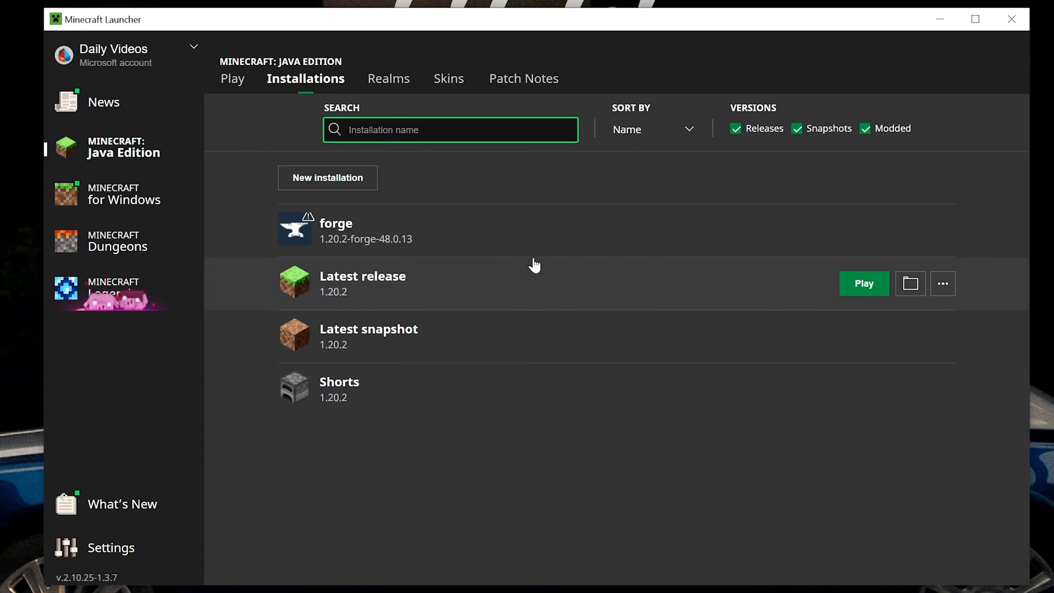
click(327, 177)
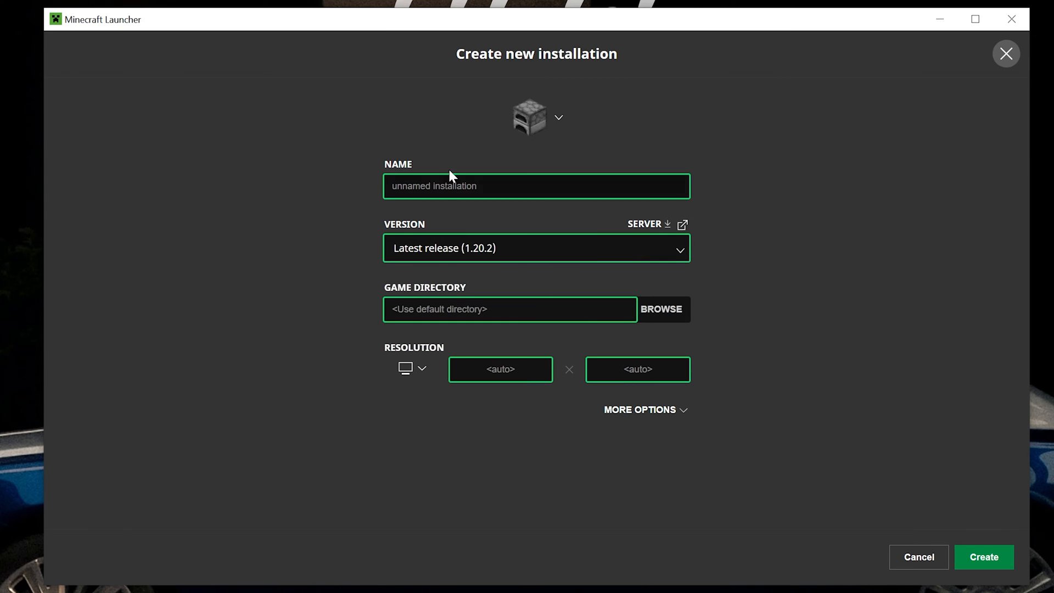
Step: Create a 'SimpleGameHosting.com' installation using release 1.20.2-forge-48.0.13
text(SimpleGameHosting.com)
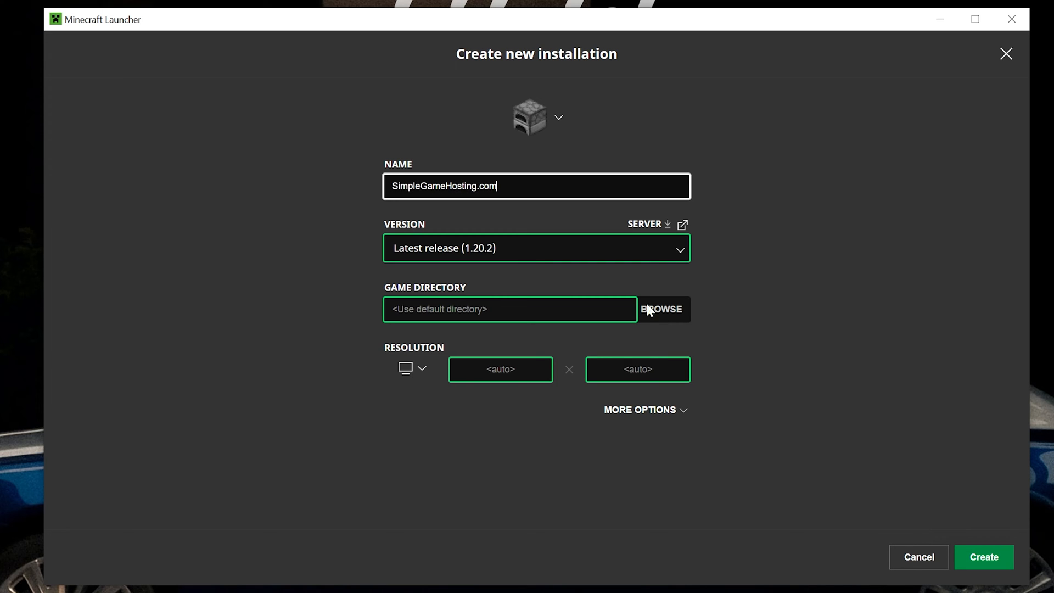
click(535, 248)
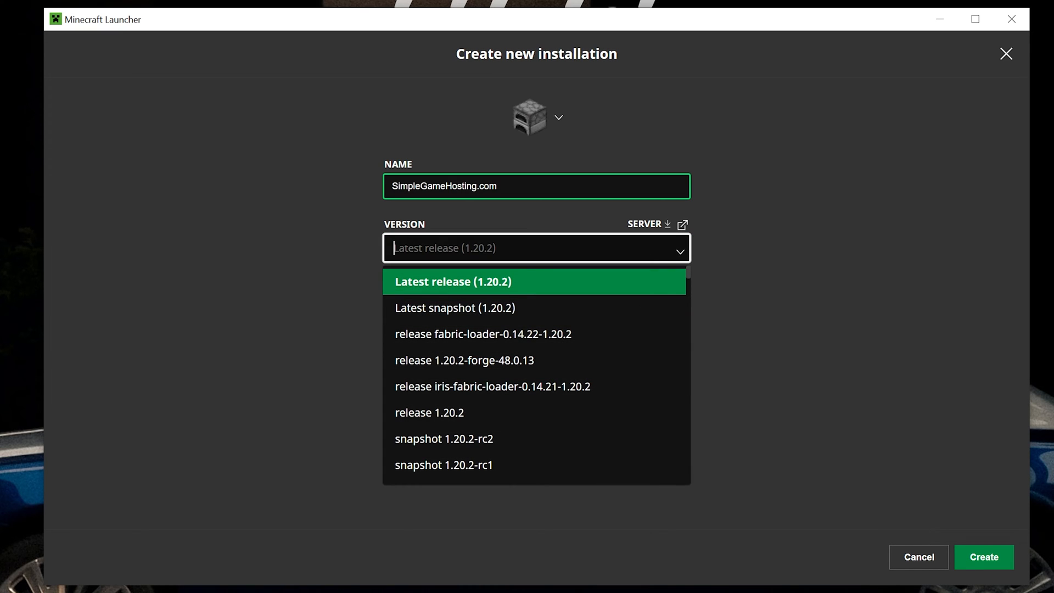
mouse_move(485, 360)
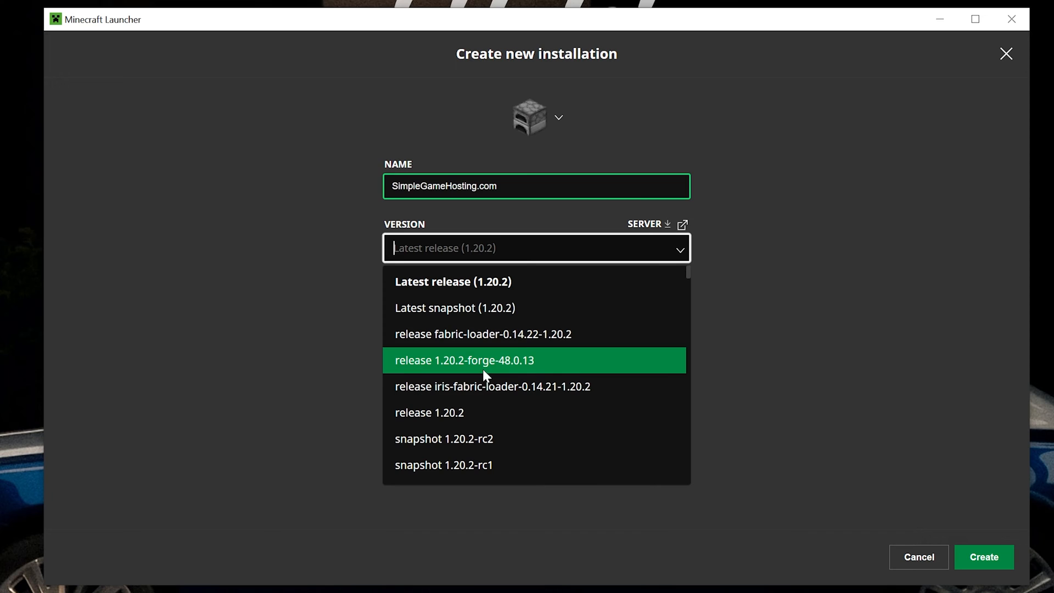
mouse_move(579, 375)
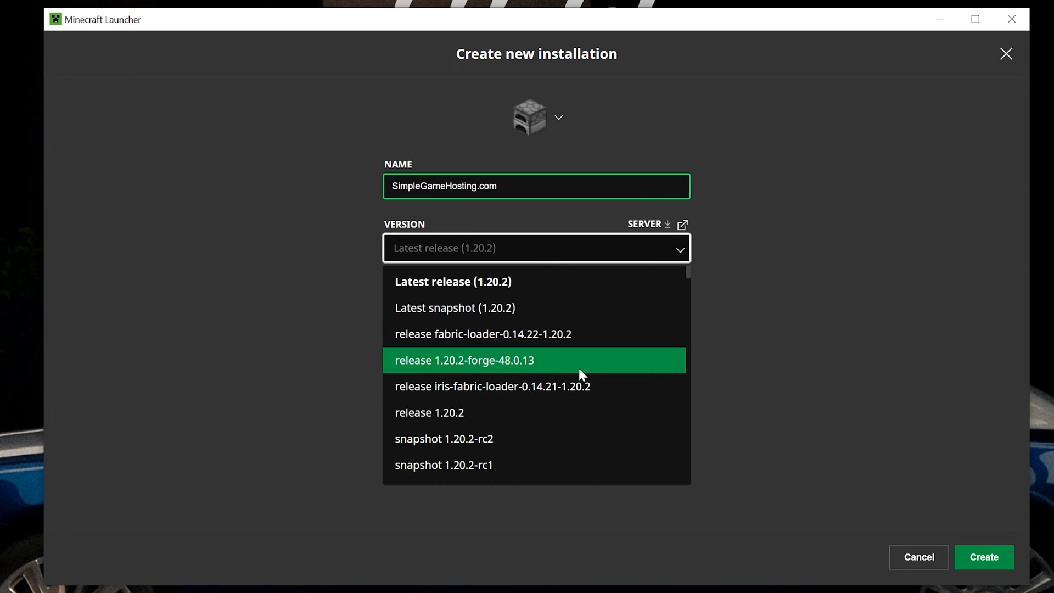
click(463, 359)
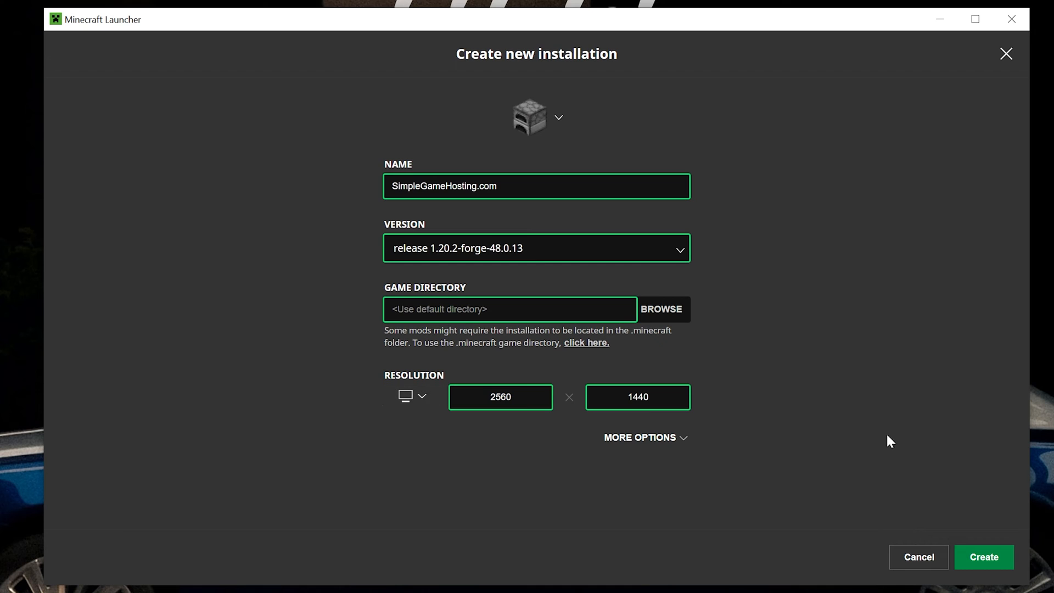
click(982, 557)
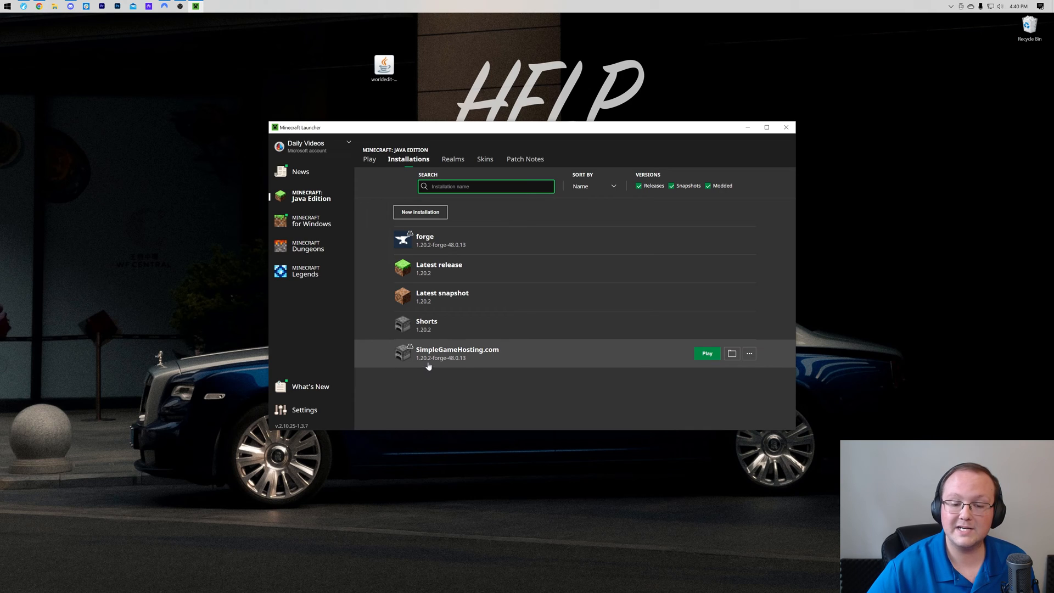
Step: Launch SimpleGameHosting.com past the safety warning and view Forge's loaded mods list
click(707, 353)
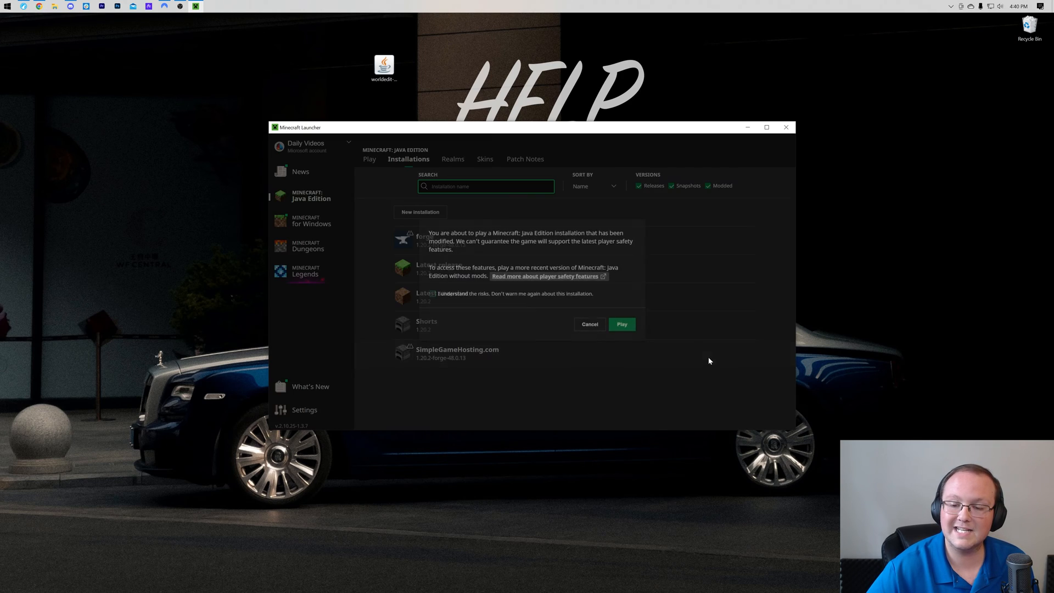
click(620, 324)
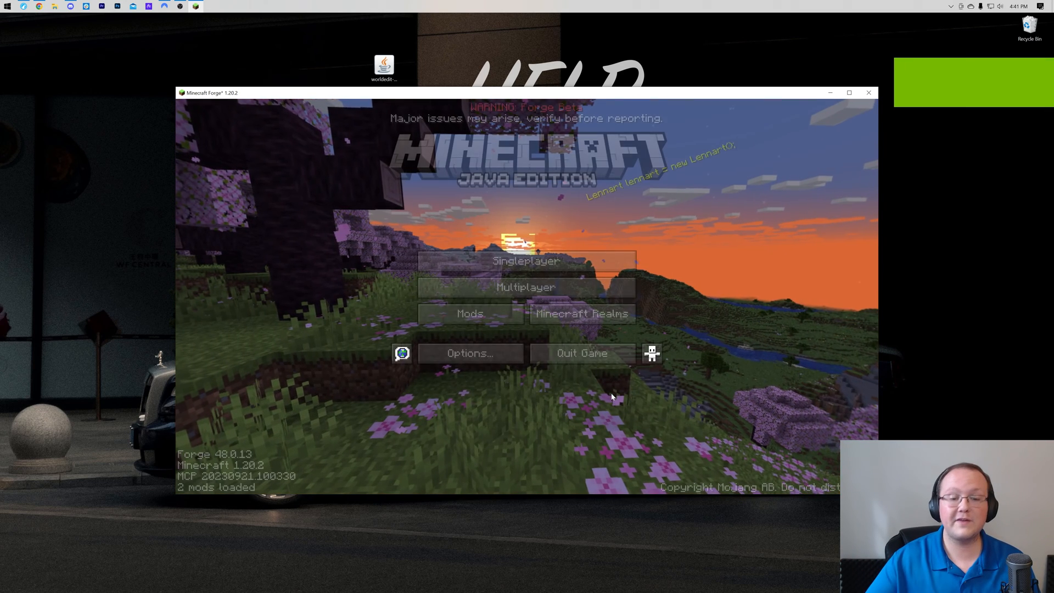
click(469, 314)
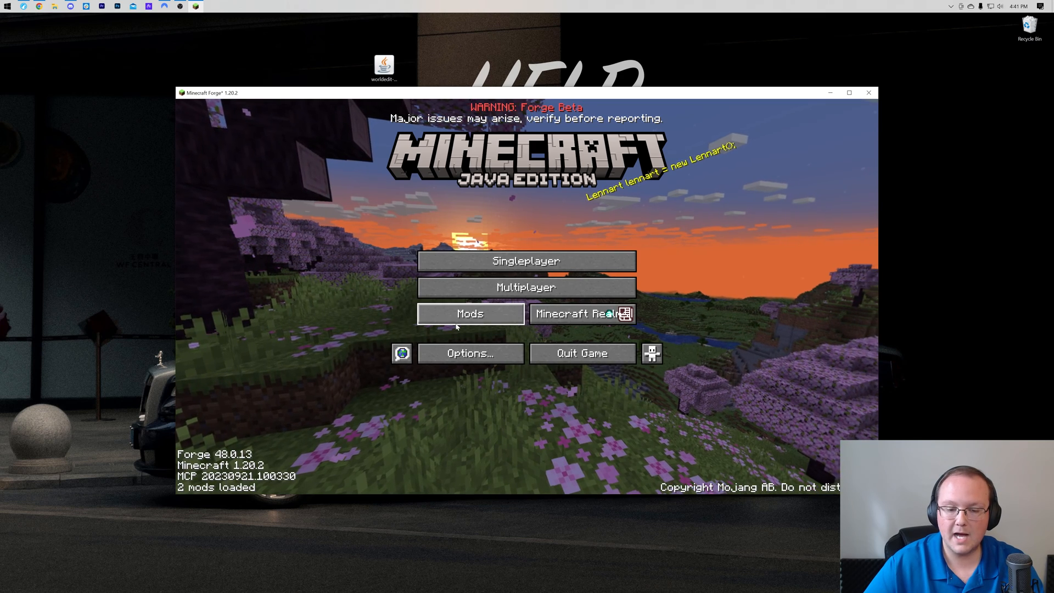
click(470, 314)
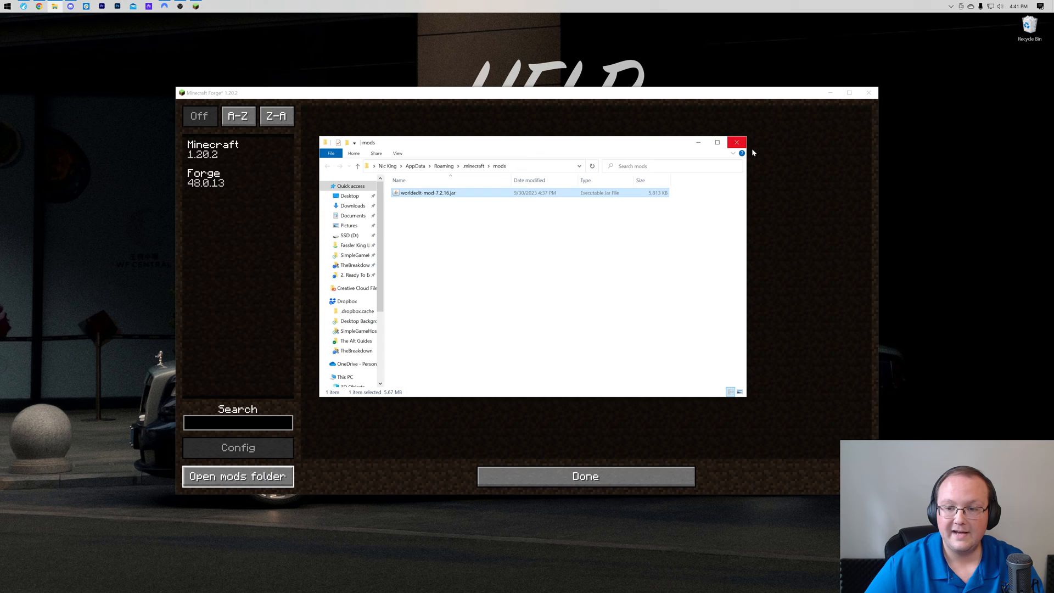
Step: Close the mods folder window after adding the WorldEdit 7.2.16 jar
click(736, 141)
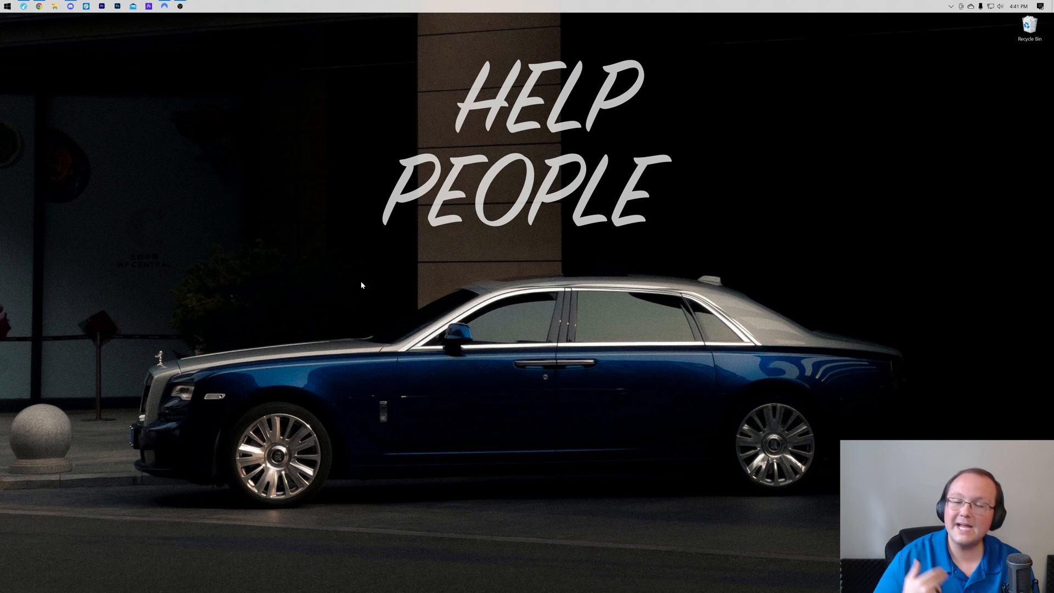
Step: Reopen the launcher and play the SimpleGameHosting.com Forge profile again
click(194, 6)
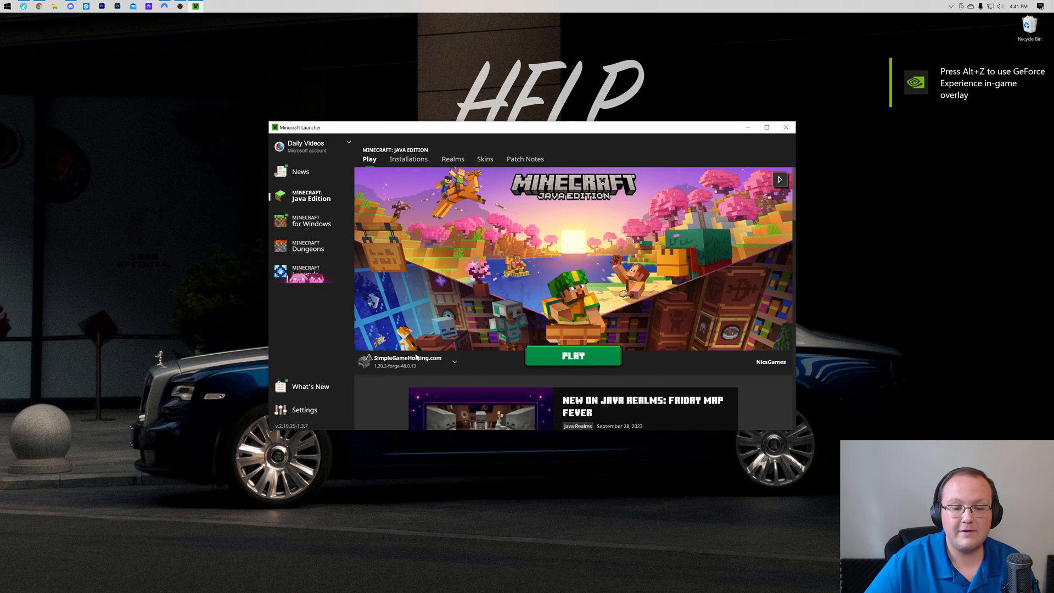
click(454, 362)
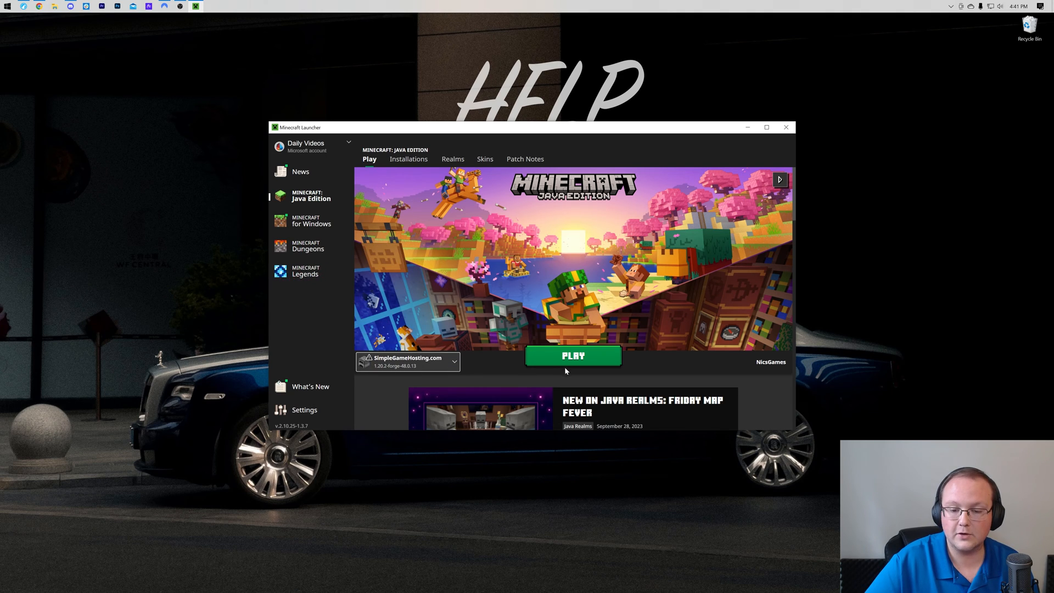
click(573, 355)
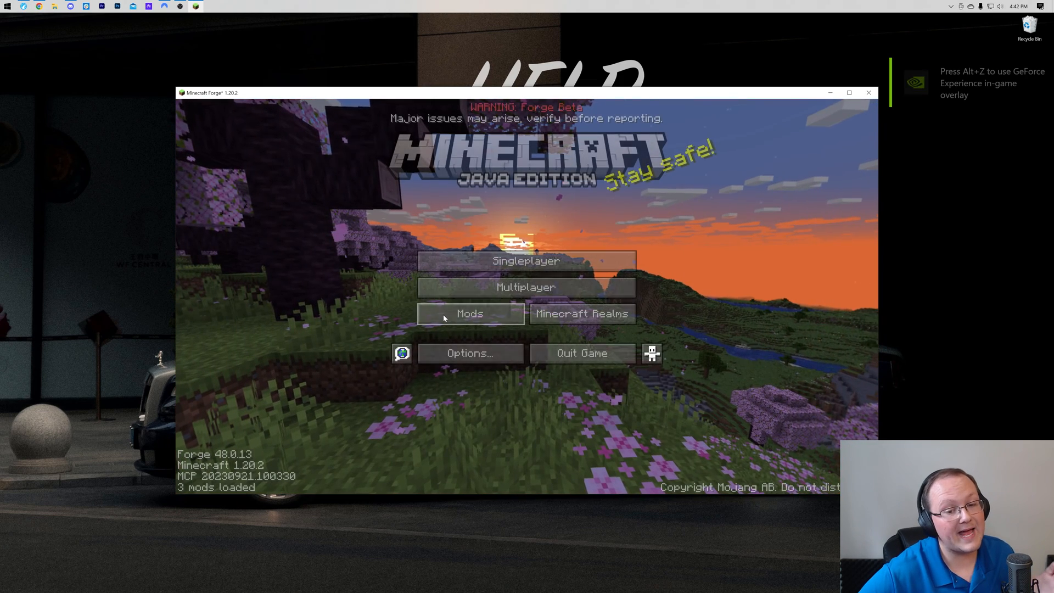
Step: Confirm WorldEdit 7.2.16 in the mod list, then open a singleplayer world
click(469, 313)
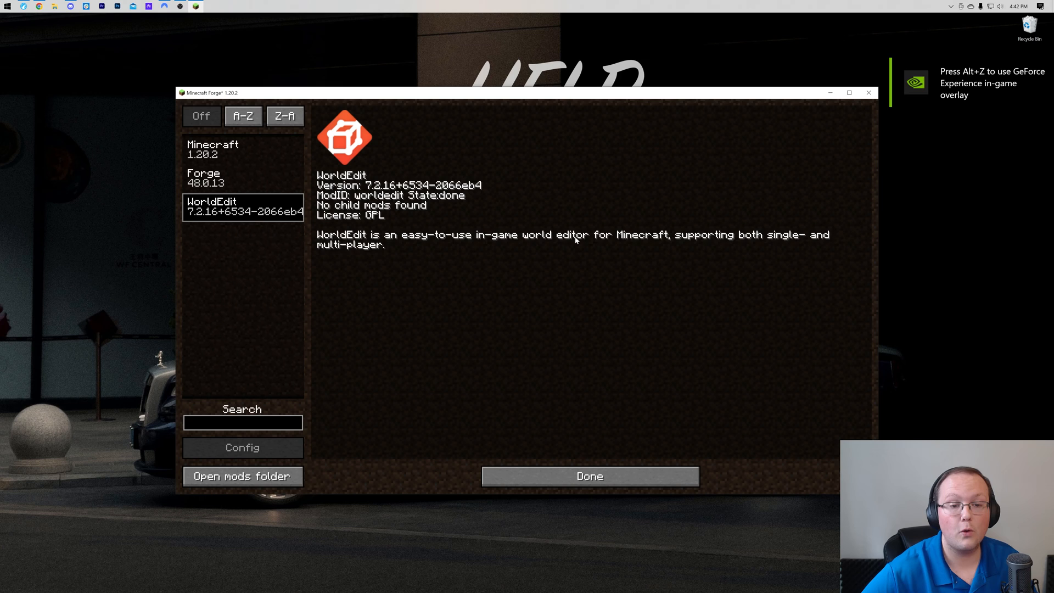
click(588, 475)
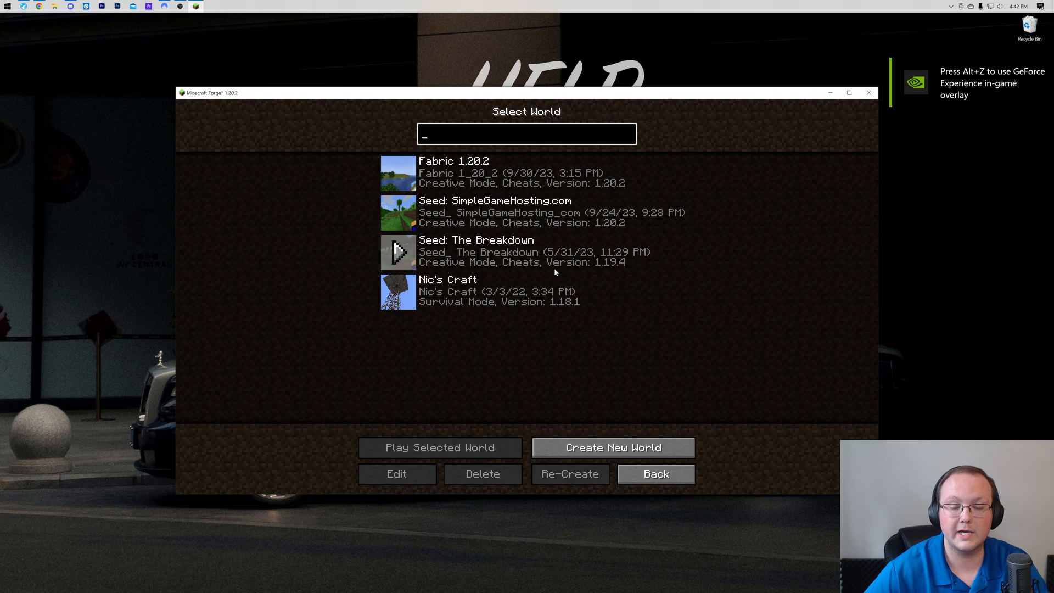
click(613, 447)
text(//replace )
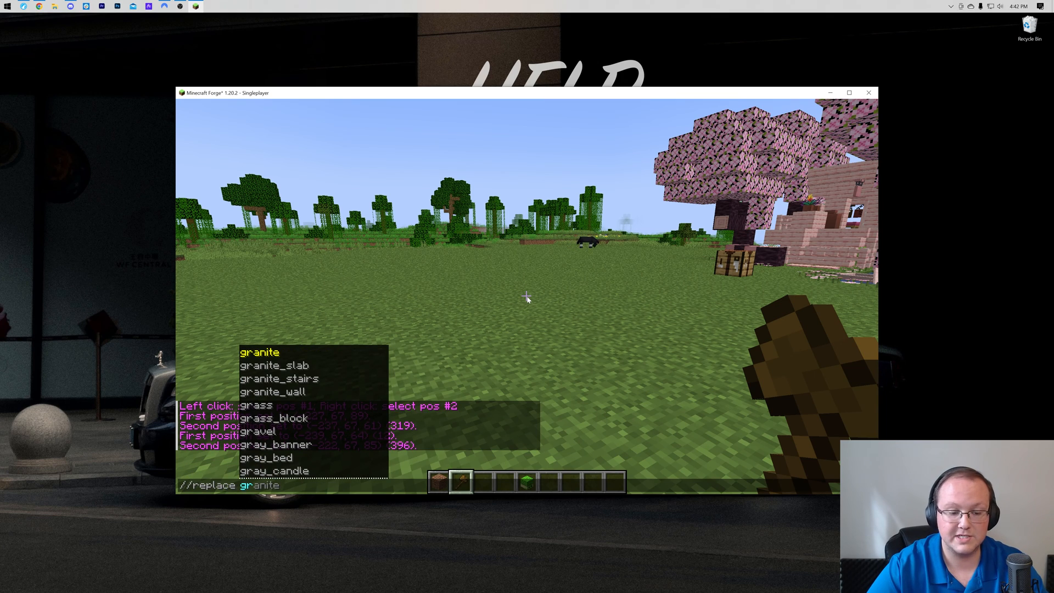
Step: Run //replace grass diamond_block on 396 blocks, then //undo it
text(grass)
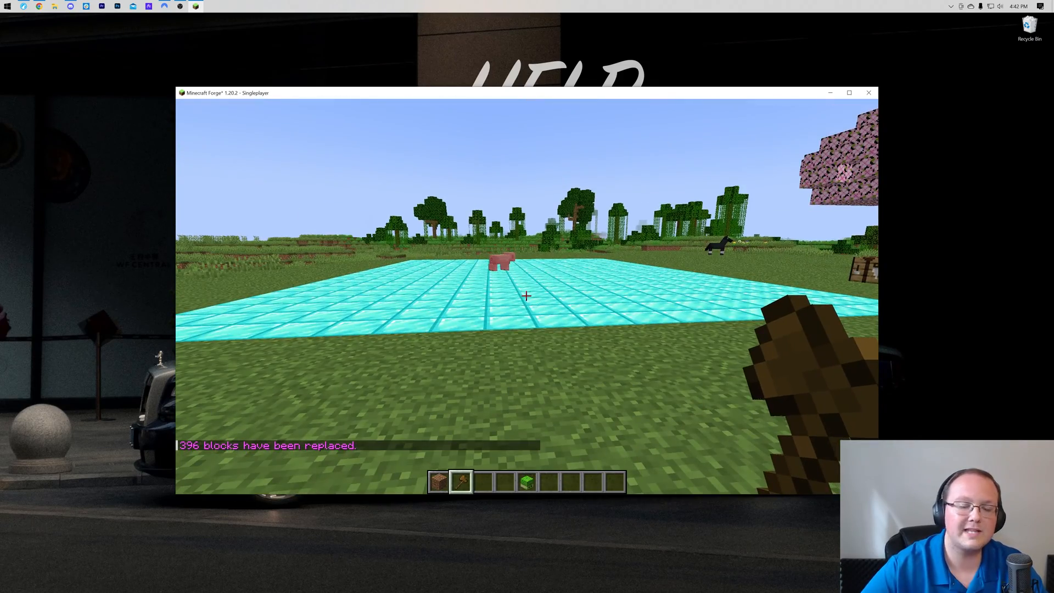
text(/undo)
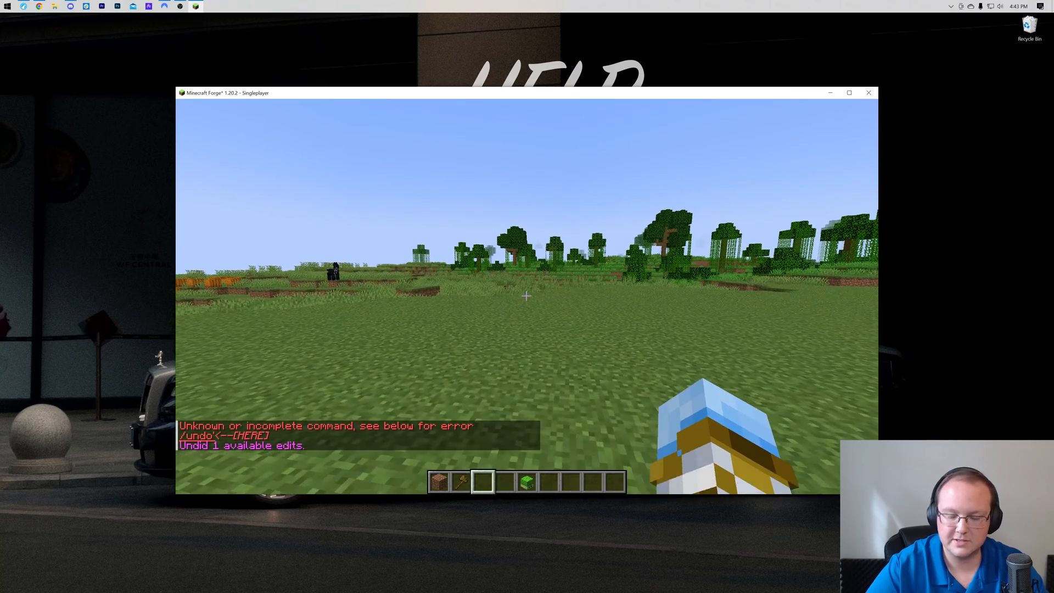
key(e)
text(dia)
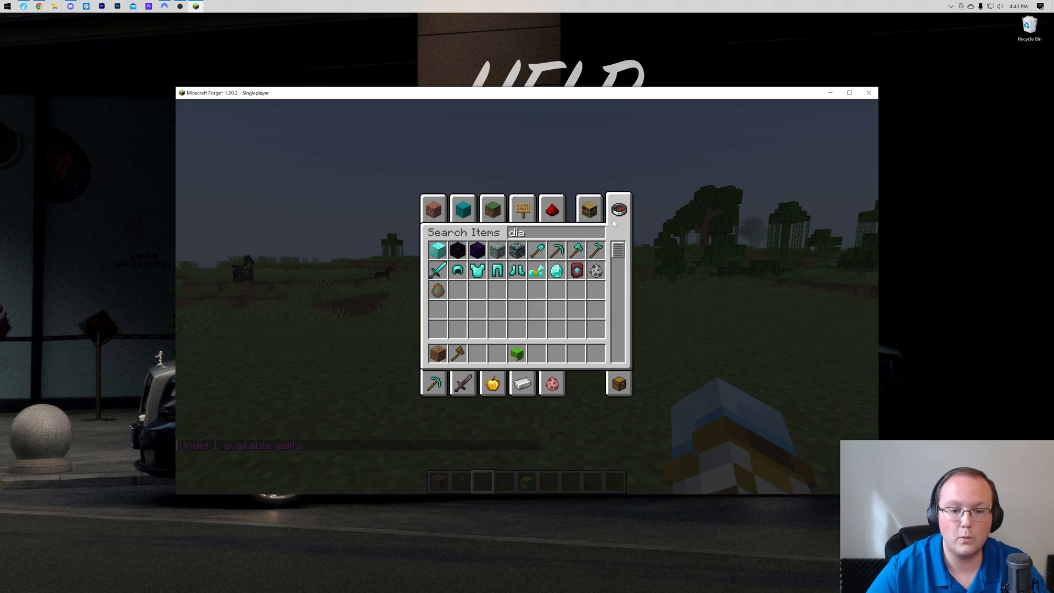
Step: Close the inventory holding a diamond shovel and type '/brush forest sphere acacia'
key(e)
text(/brush forest)
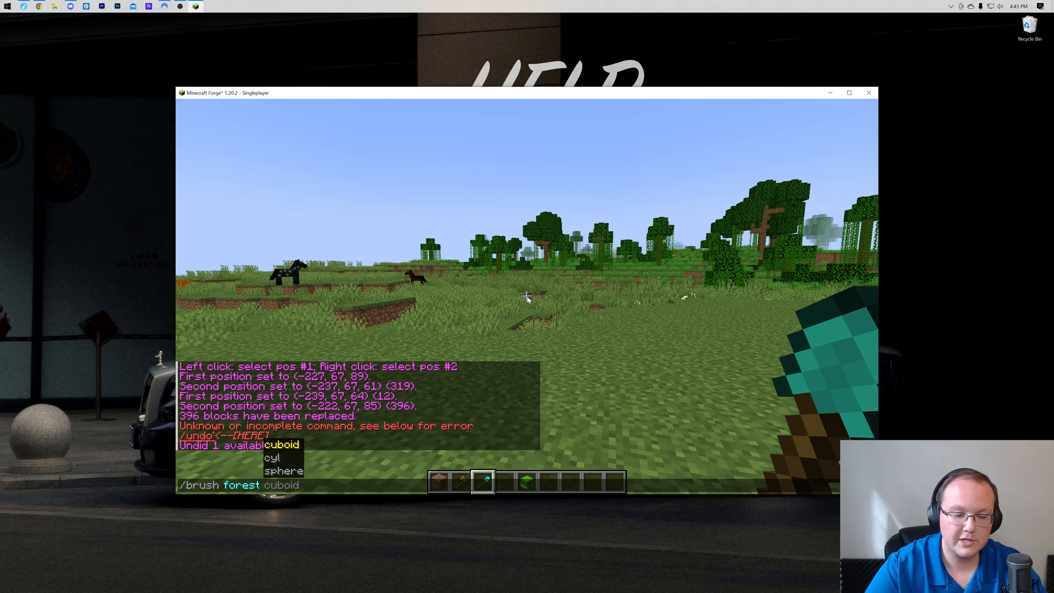
text(sphere acacia)
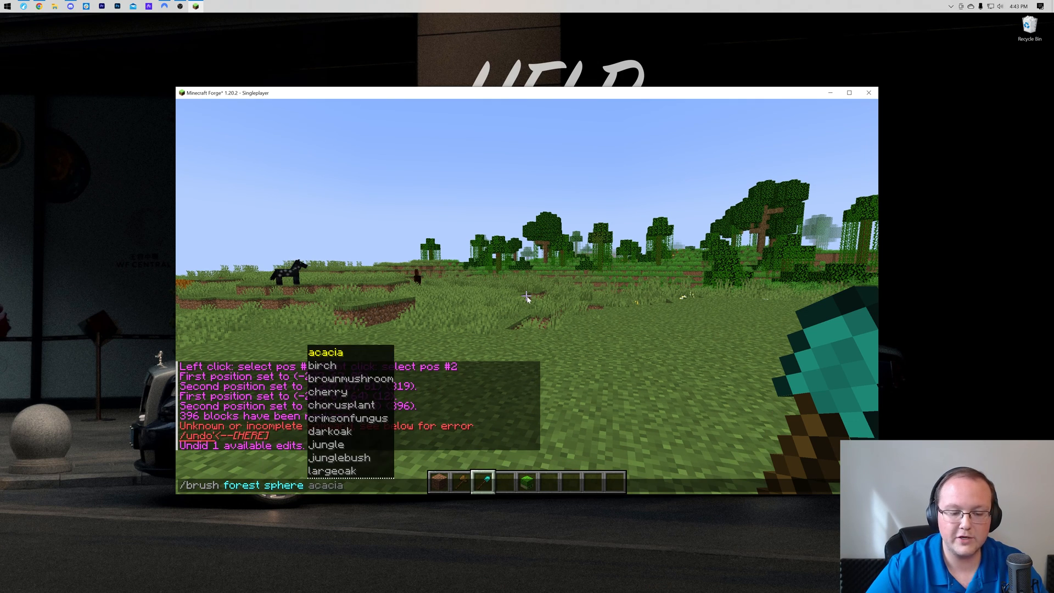